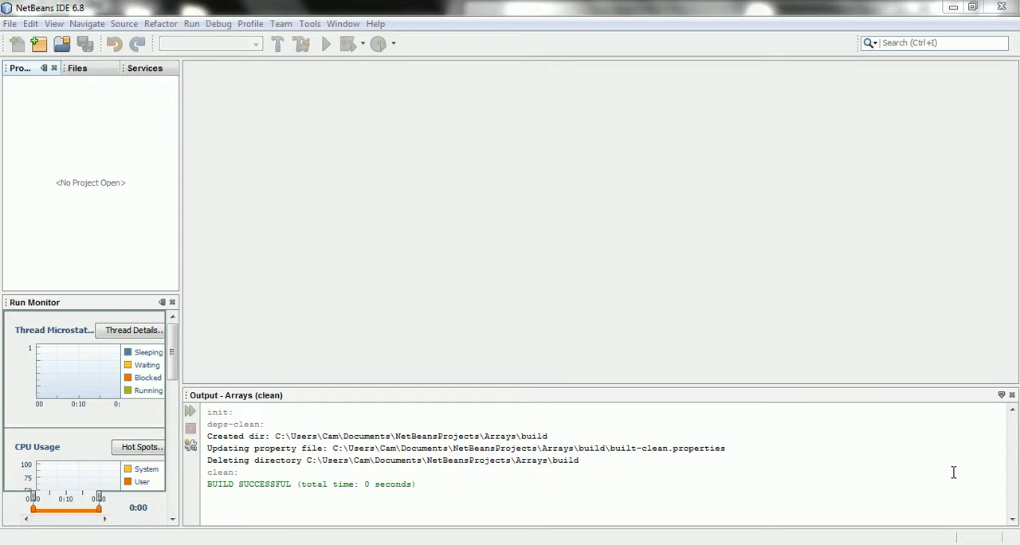
{"action": "mouse_move", "coordinate": [815, 327]}
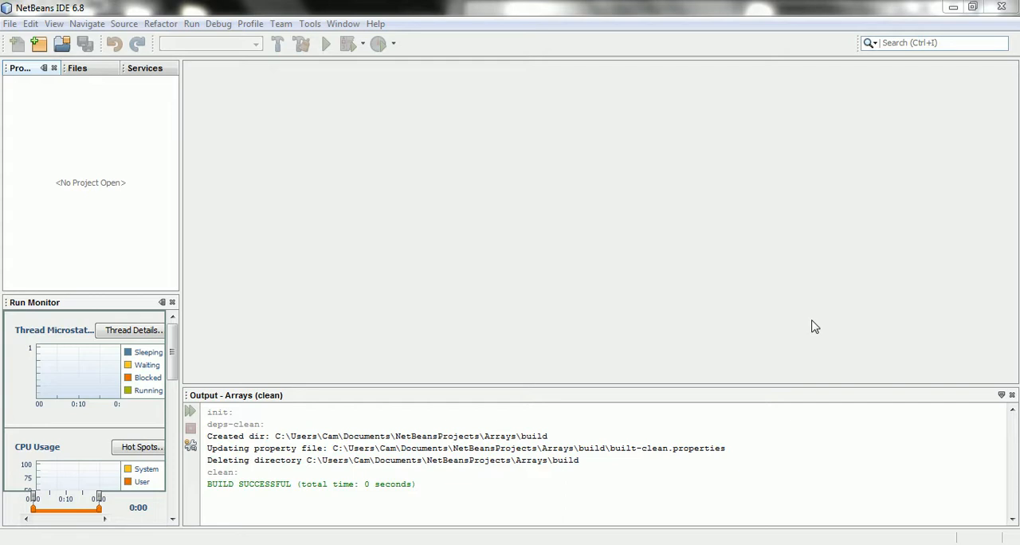
{"action": "mouse_move", "coordinate": [812, 326]}
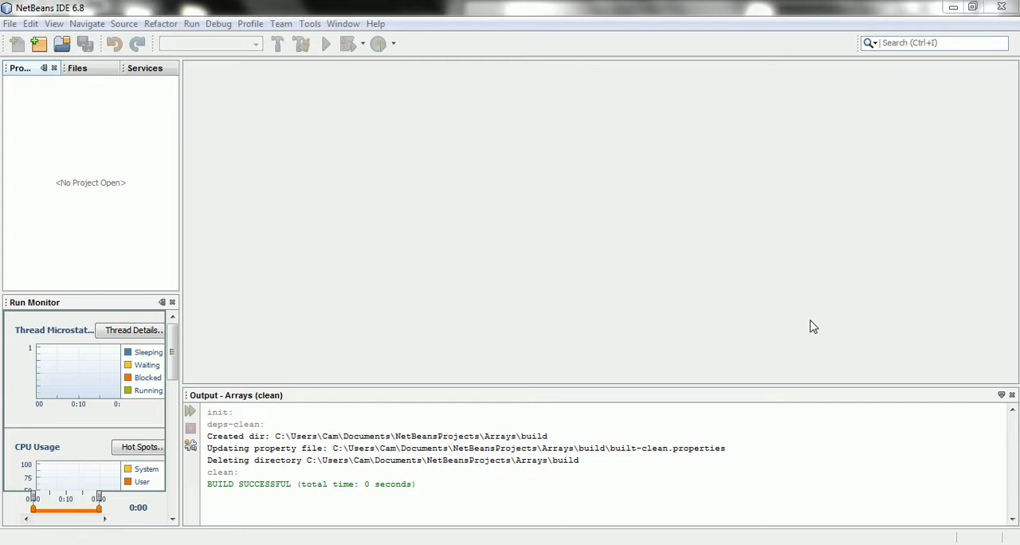
Create a new Java Application project named Arrays with a generated Main class.
{"action": "left_click", "coordinate": [39, 45]}
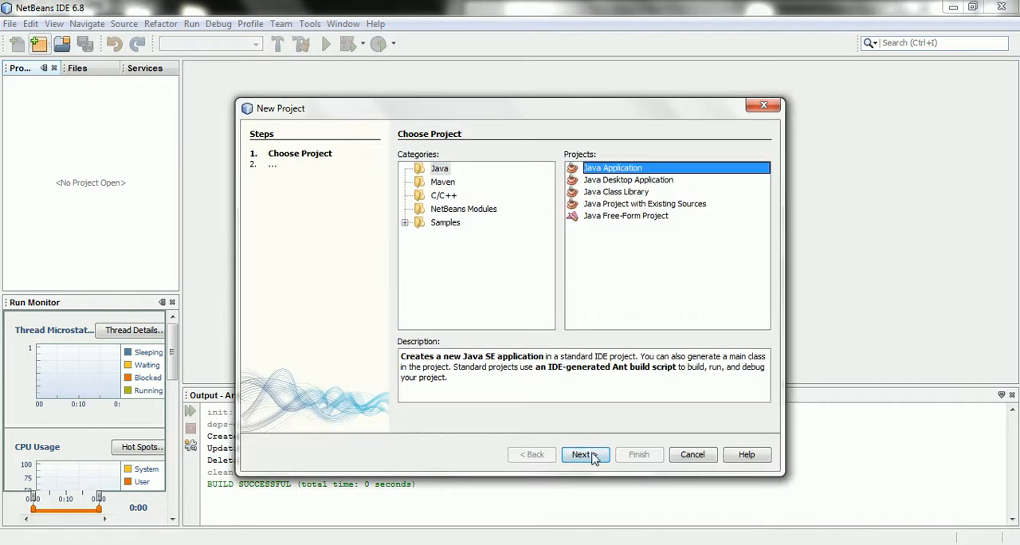
{"action": "left_click", "coordinate": [580, 454]}
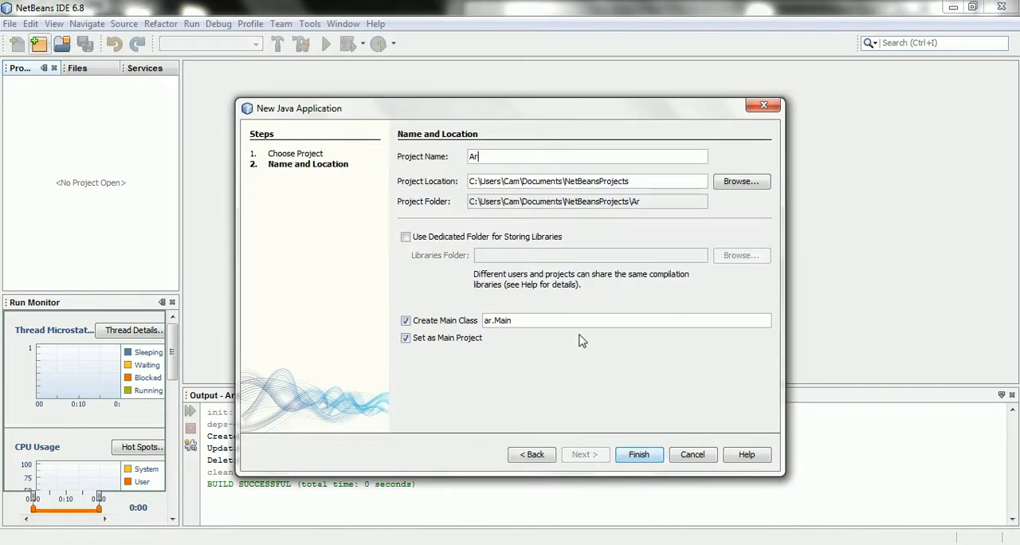
{"action": "left_click", "coordinate": [637, 454]}
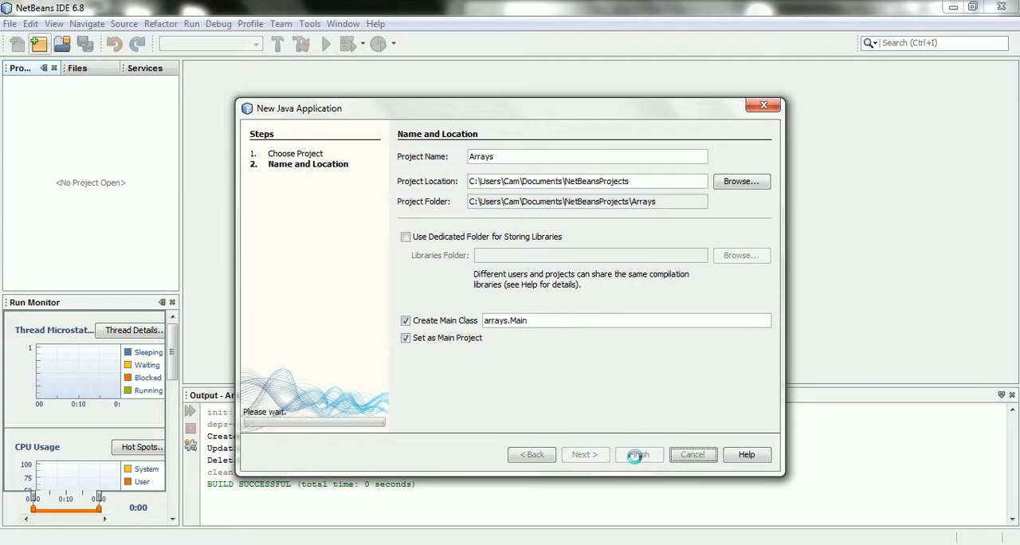
{"action": "left_click", "coordinate": [637, 454]}
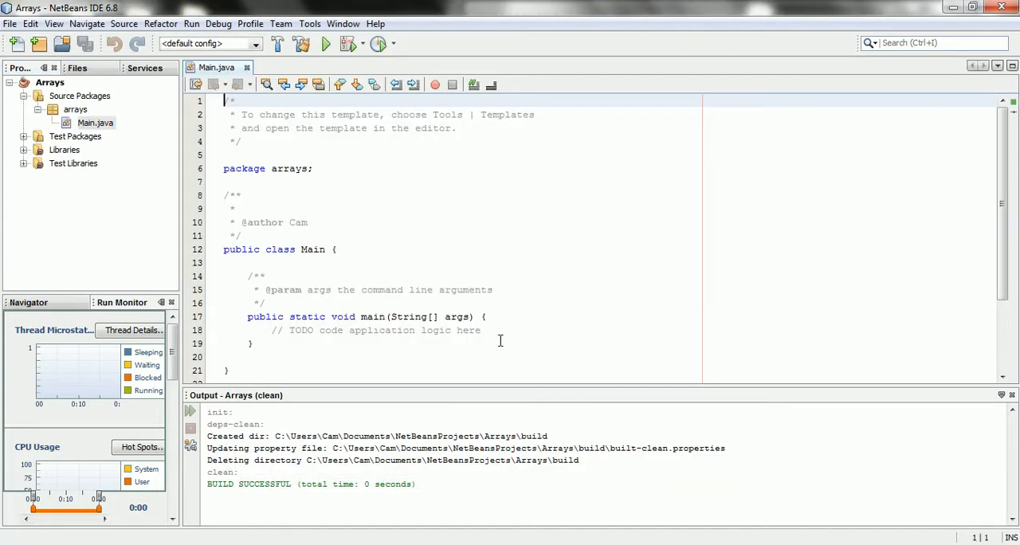
Inside main, declare int value1 = 10 and print it with System.out.println(value1).
{"action": "left_click", "coordinate": [481, 330]}
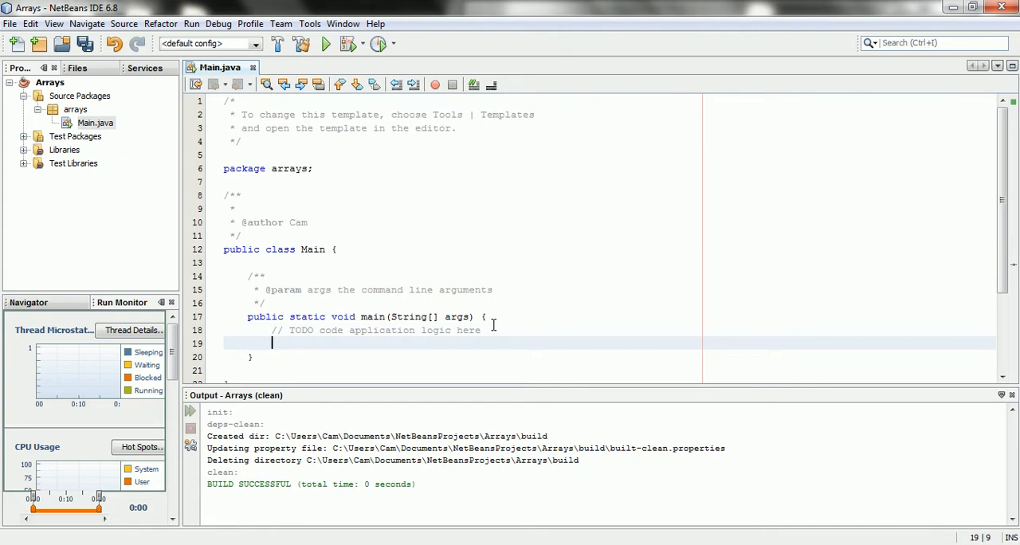
{"action": "type", "text": "int"}
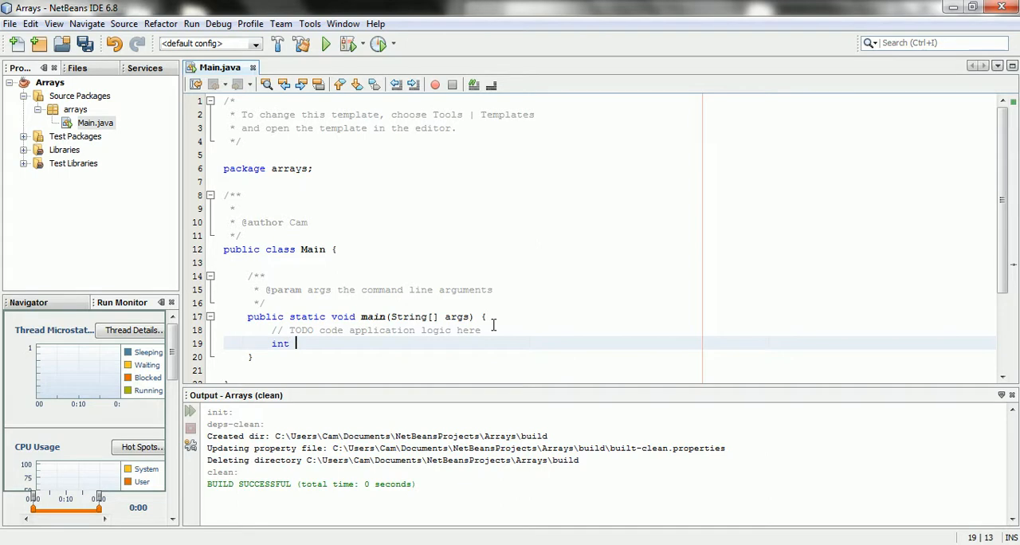
{"action": "type", "text": "value1"}
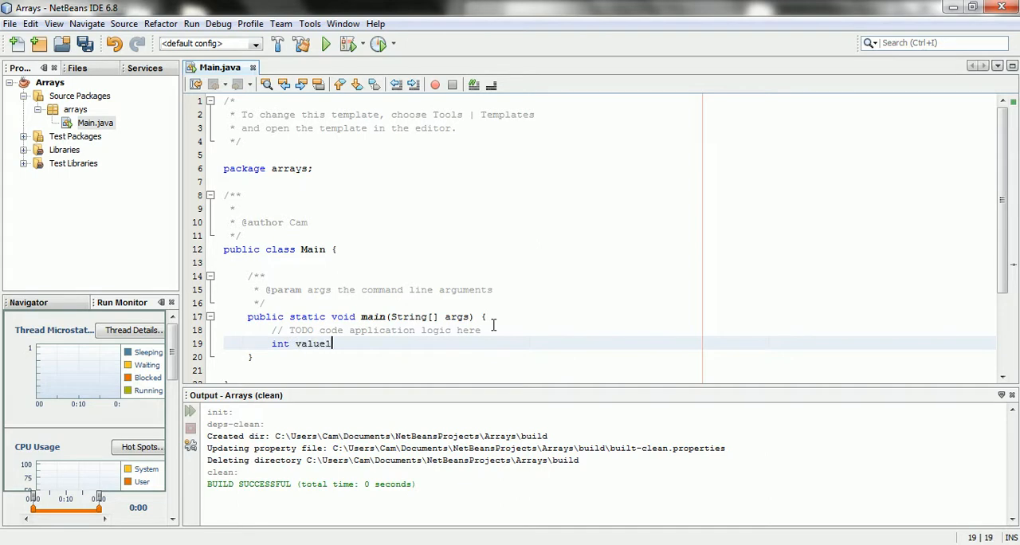
{"action": "type", "text": "= 10;"}
{"action": "type", "text": "System.out.printl"}
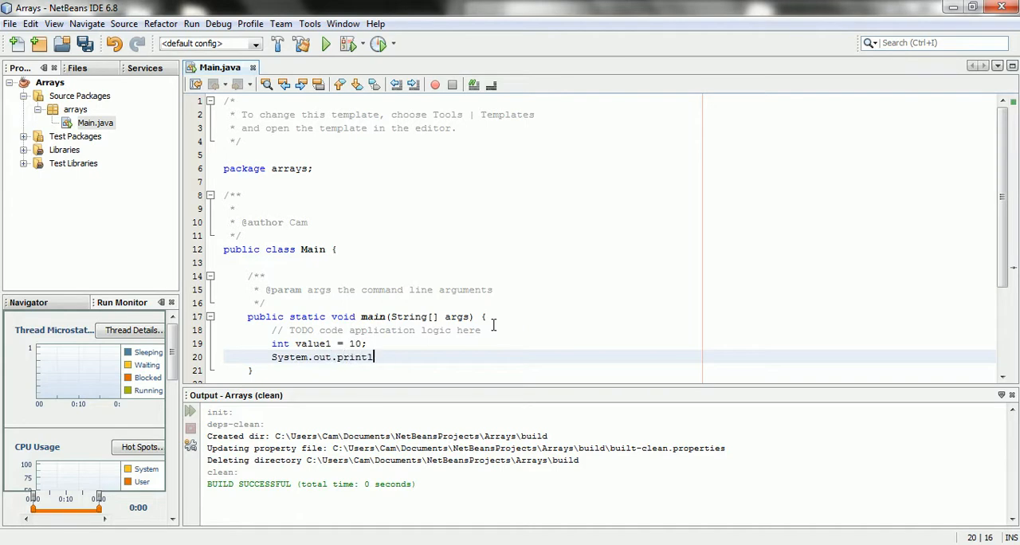
{"action": "type", "text": "n(value1);"}
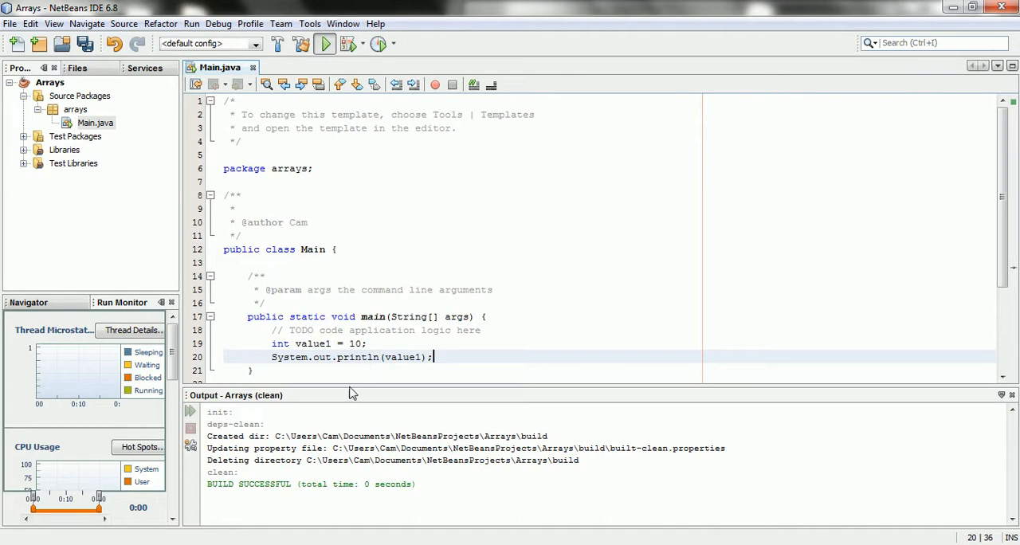
Run the Arrays project so the Output console shows 10.
{"action": "left_click", "coordinate": [325, 45]}
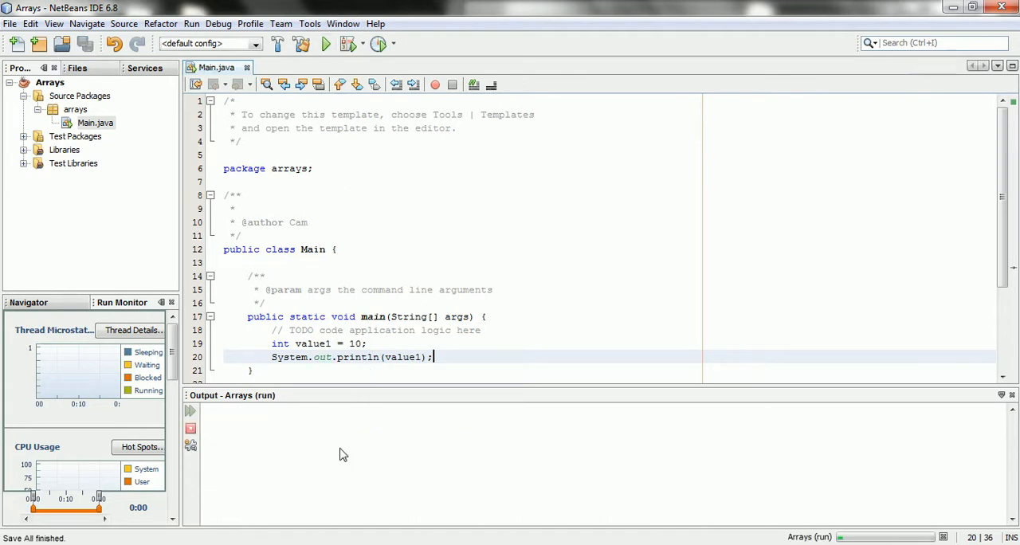
{"action": "left_click", "coordinate": [325, 44]}
{"action": "type", "text": "s"}
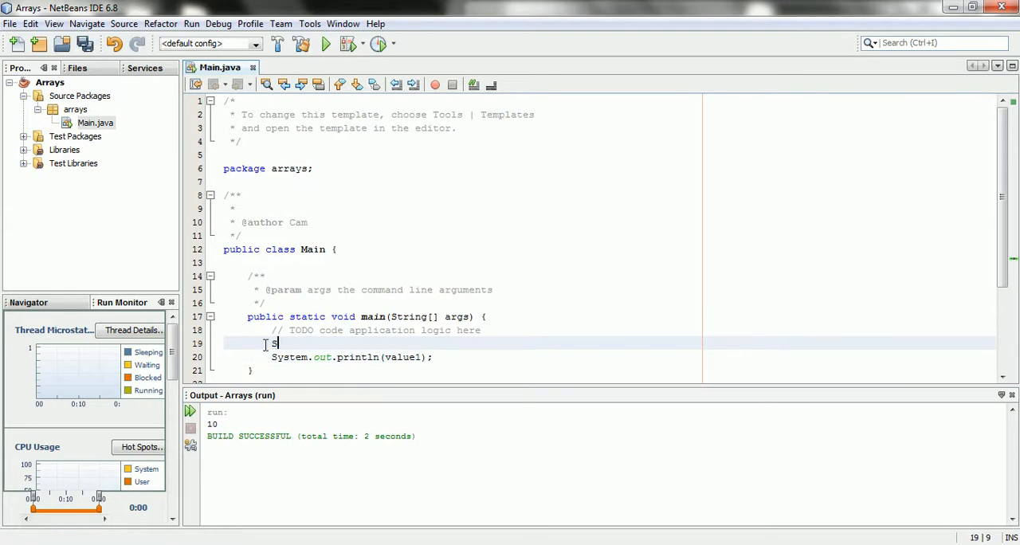
Print the prompt "How many values do you want?" and begin an int declaration below it.
{"action": "type", "text": "ystem.out.println("}
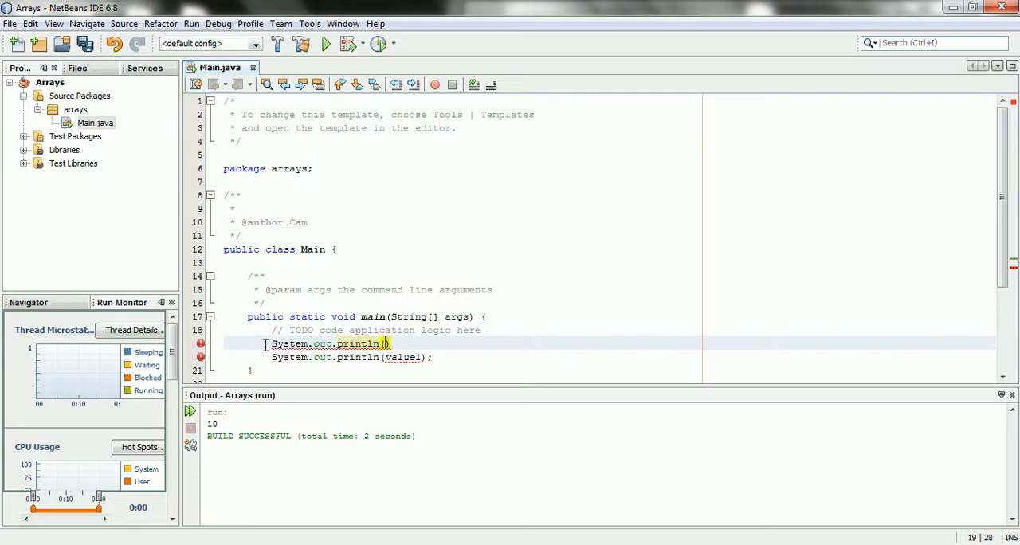
{"action": "type", "text": "\"How many \""}
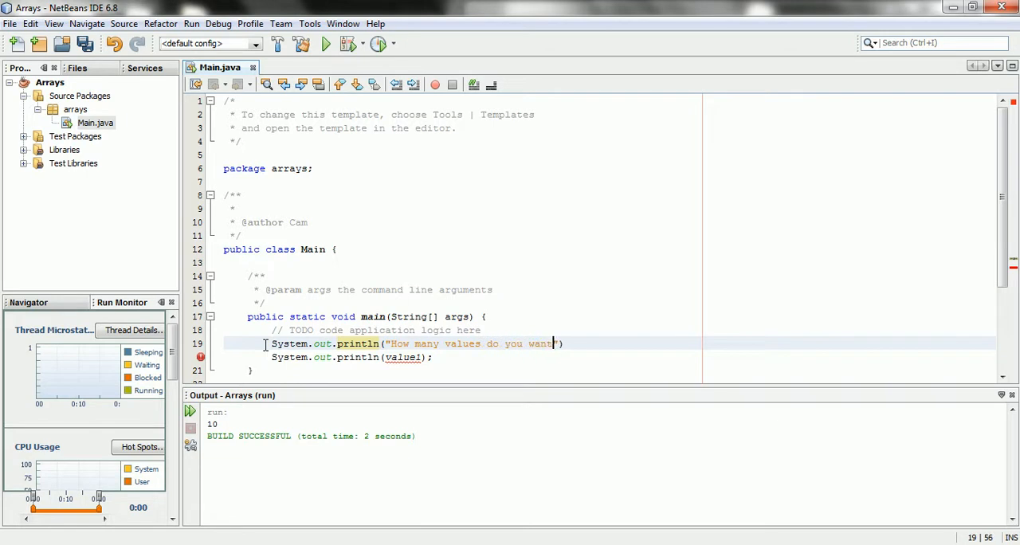
{"action": "key", "text": "enter"}
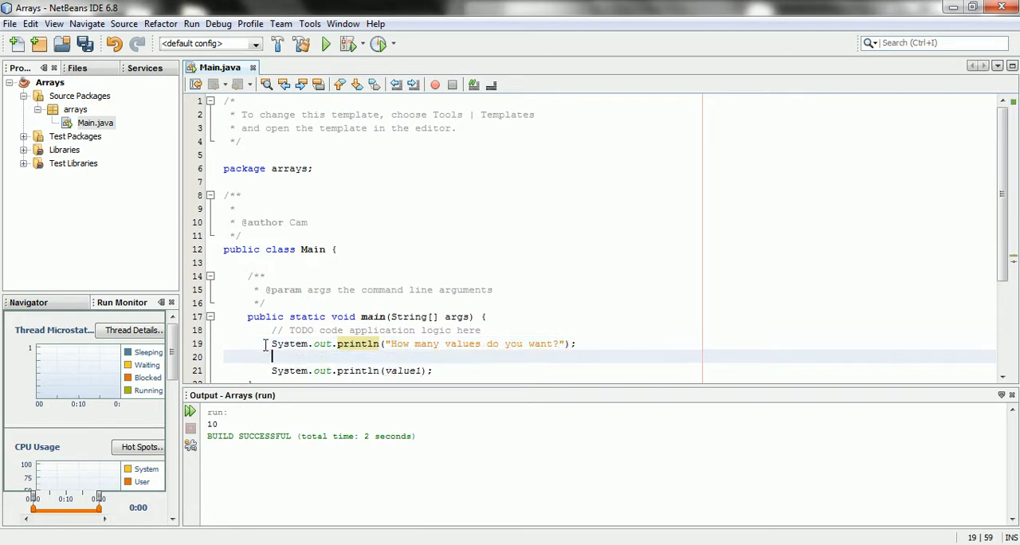
{"action": "type", "text": "int"}
{"action": "left_click", "coordinate": [462, 181]}
{"action": "type", "text": "import java.util."}
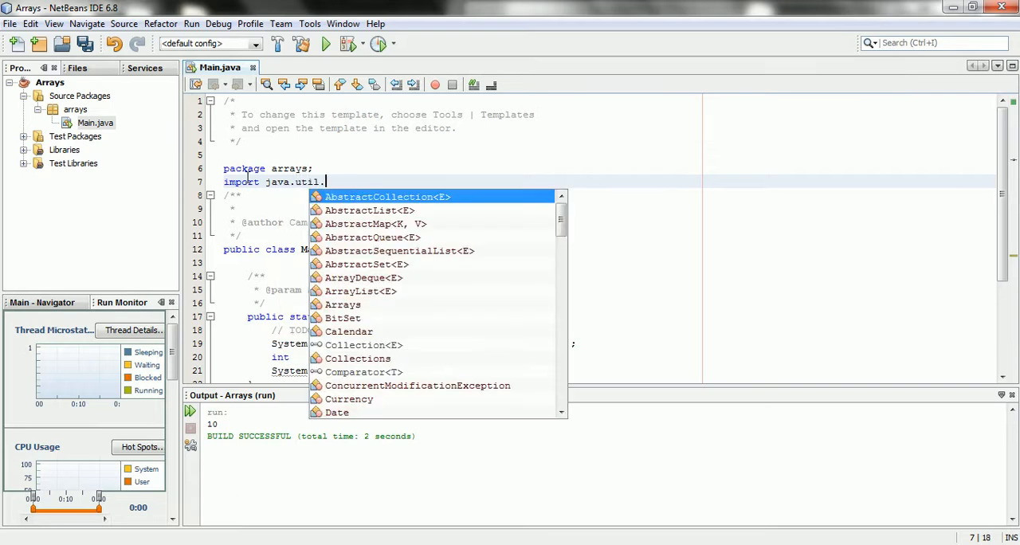
Declare Scanner in = new Scanner(System.in) to read console input.
{"action": "type", "text": "Scanner;"}
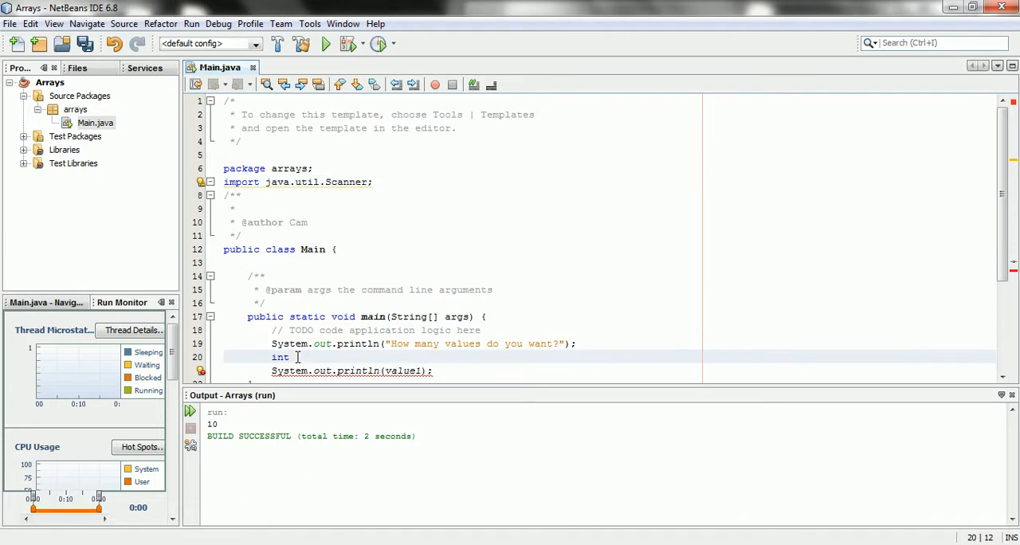
{"action": "type", "text": "Scan"}
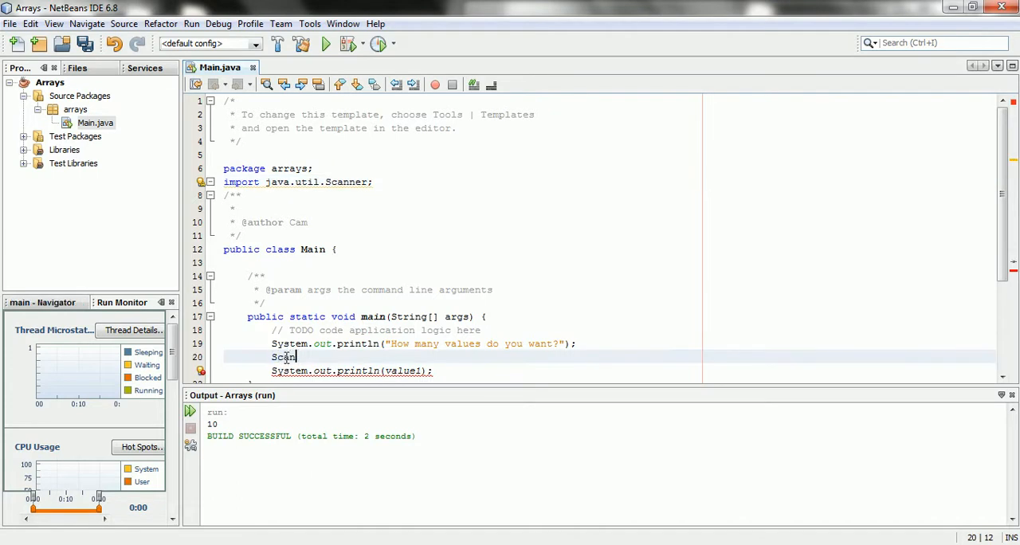
{"action": "type", "text": "ner in ="}
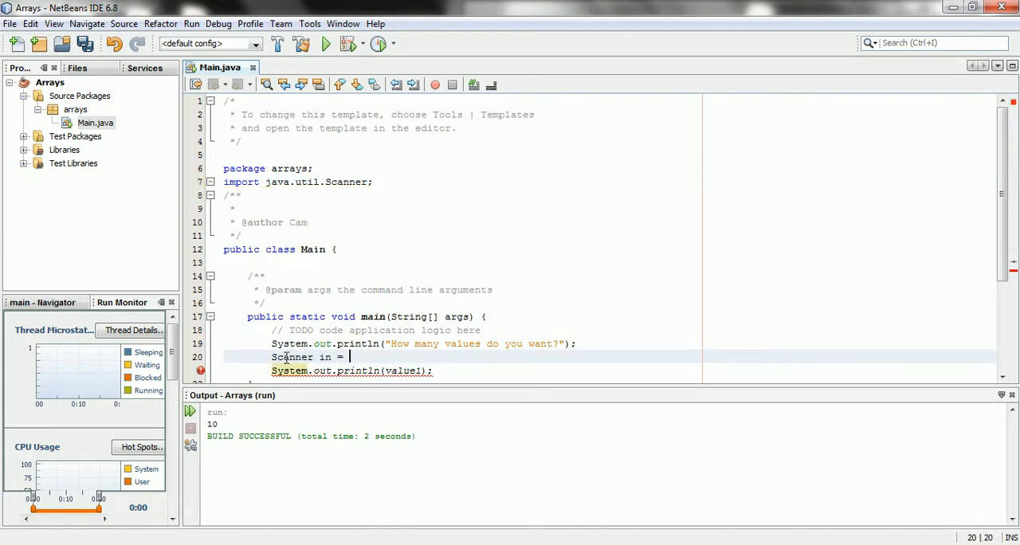
{"action": "type", "text": "new Scanner("}
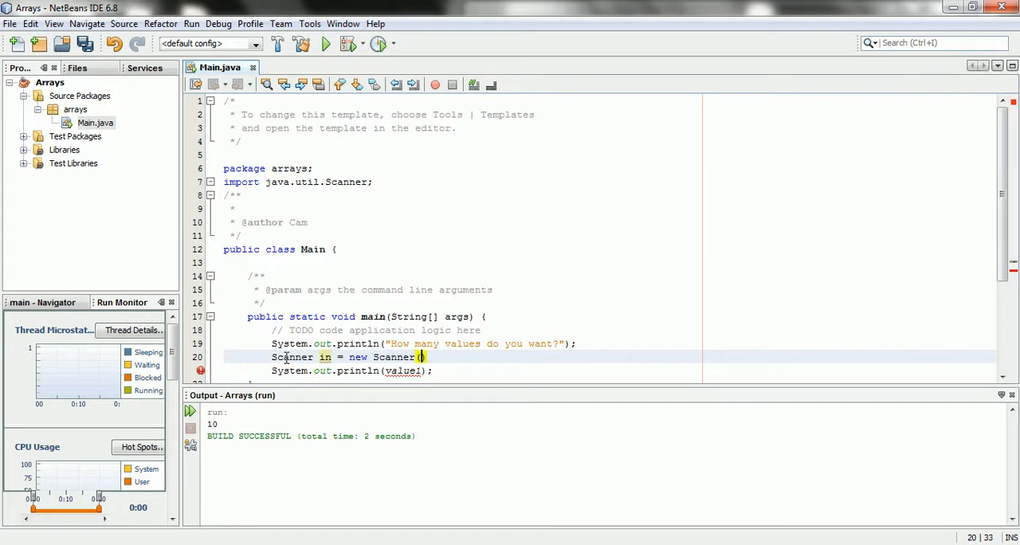
{"action": "type", "text": "System.in"}
{"action": "type", "text": "int values = in"}
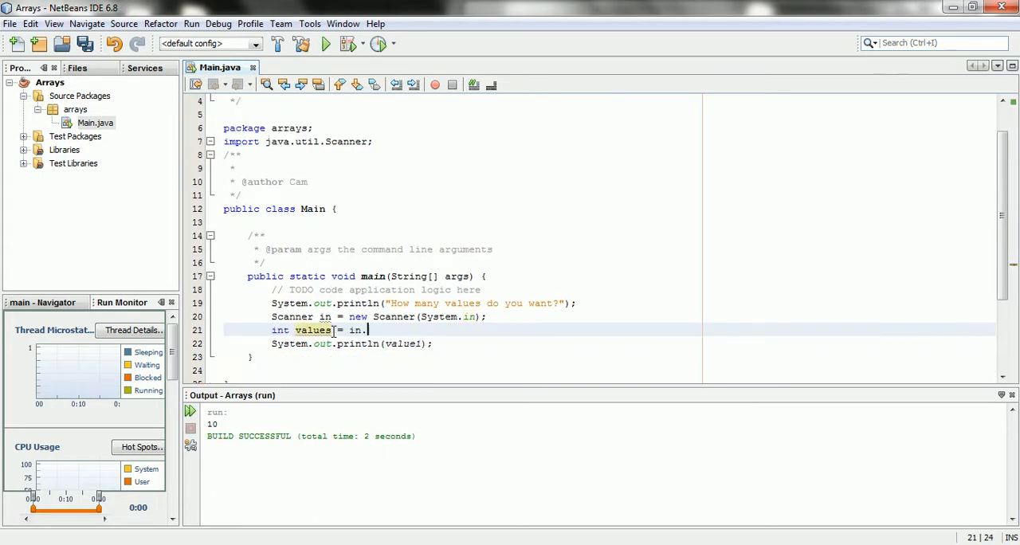
Read the count with int values = in.nextInt() and delete the old println line.
{"action": "type", "text": "."}
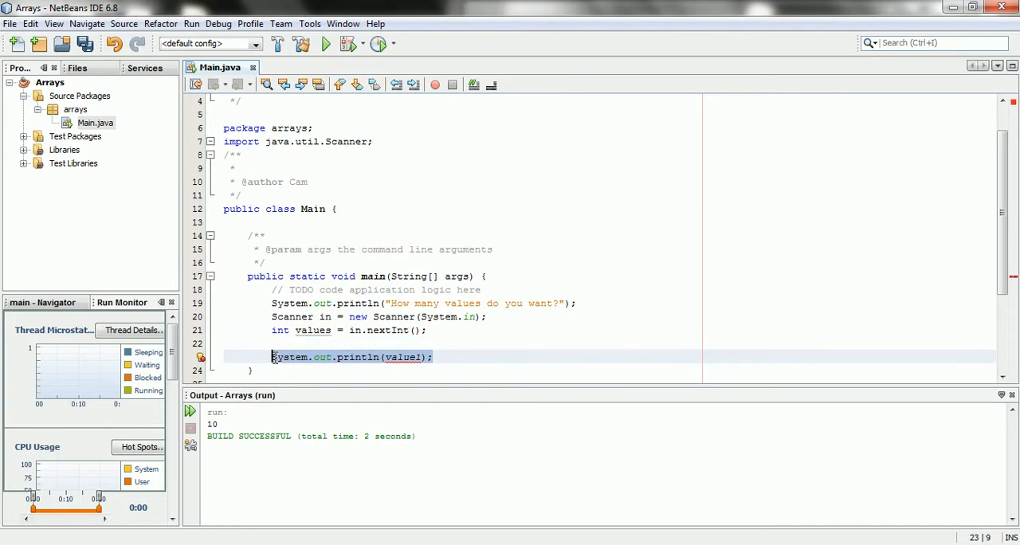
{"action": "key", "text": "Delete"}
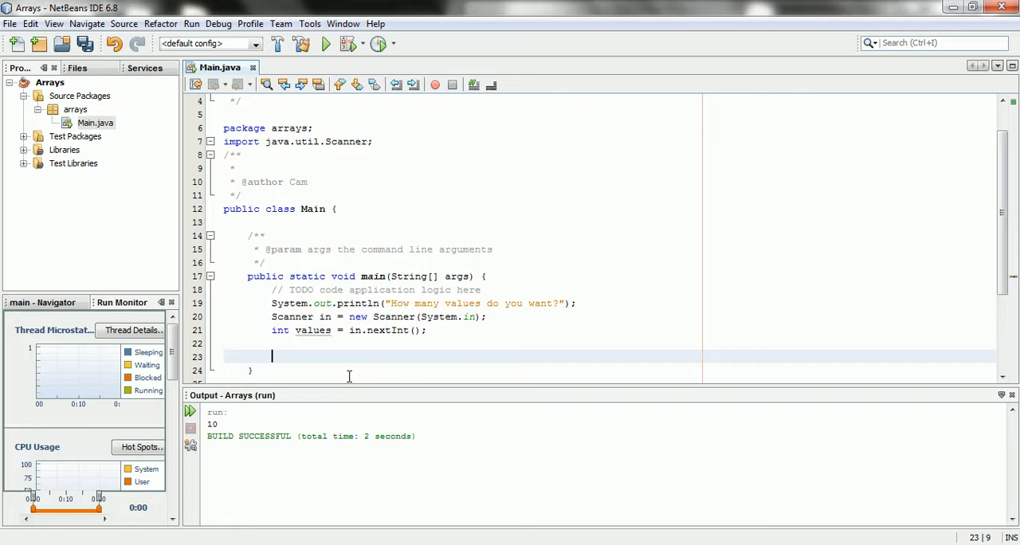
Declare int[] data = new int[values] sized by the entered count.
{"action": "type", "text": "int"}
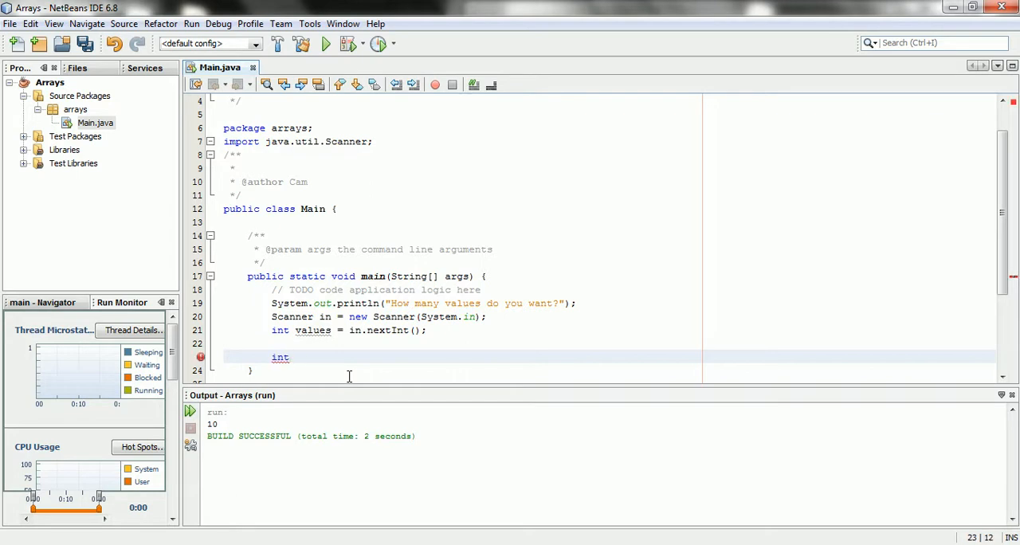
{"action": "type", "text": "[]"}
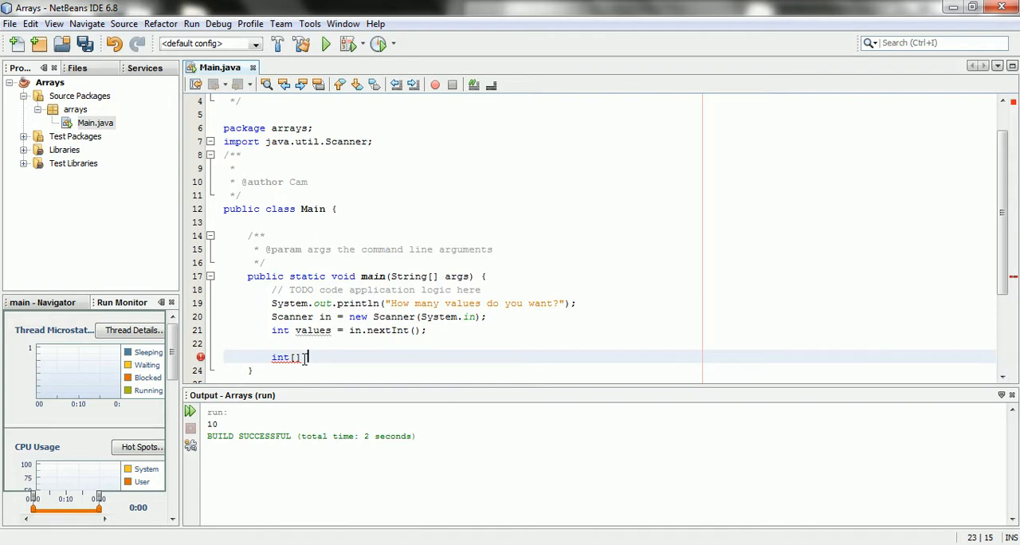
{"action": "type", "text": "data"}
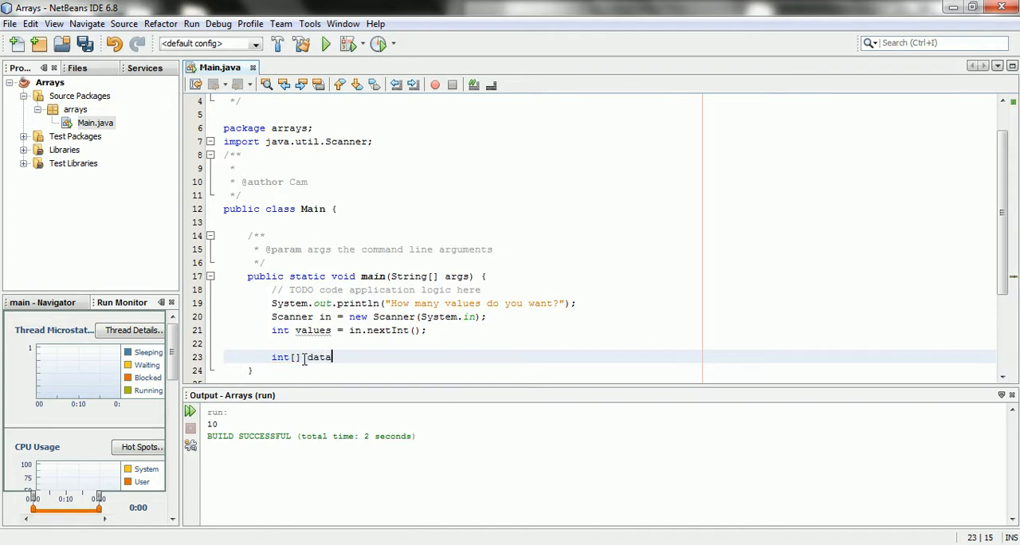
{"action": "type", "text": "= new int"}
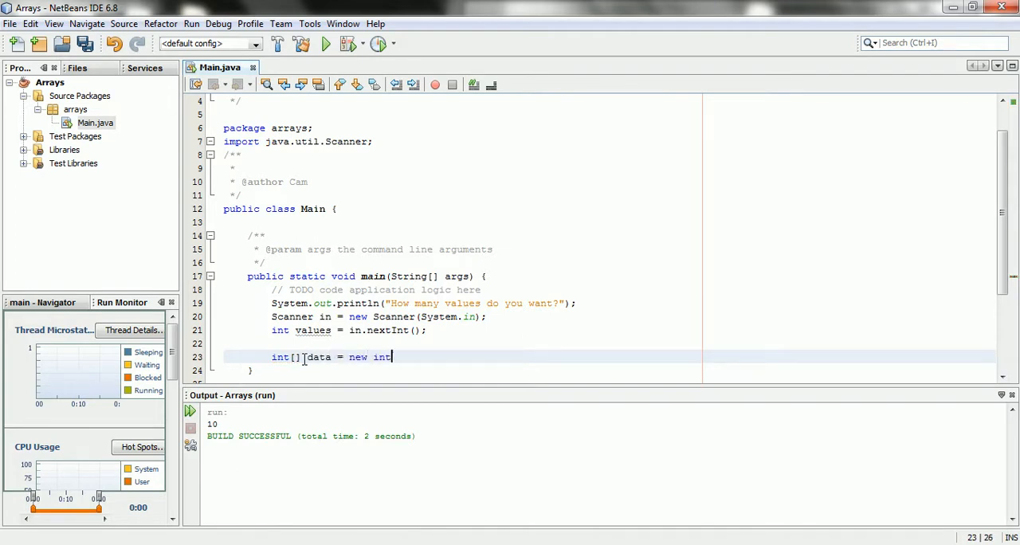
{"action": "type", "text": "[];"}
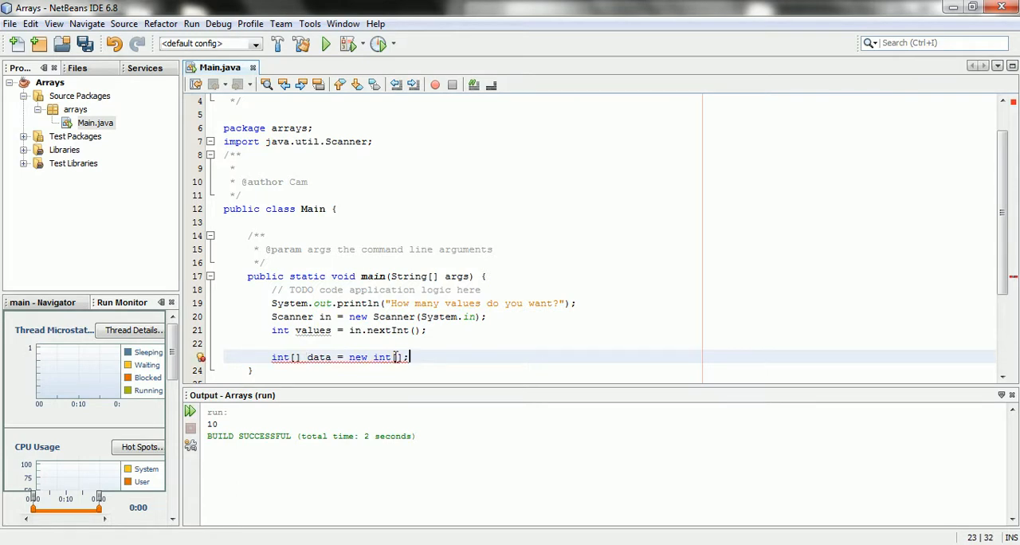
{"action": "type", "text": "values"}
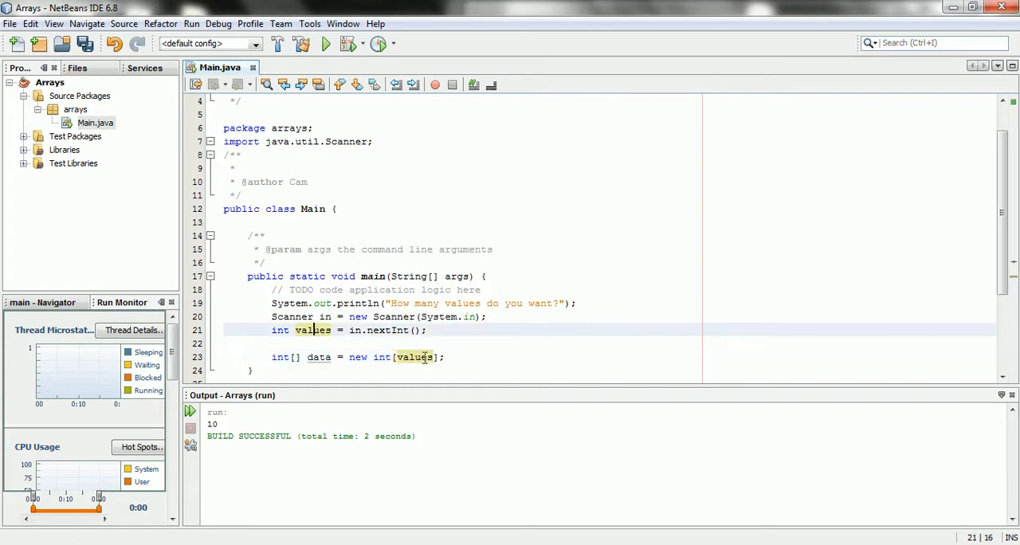
{"action": "double_click", "coordinate": [414, 357]}
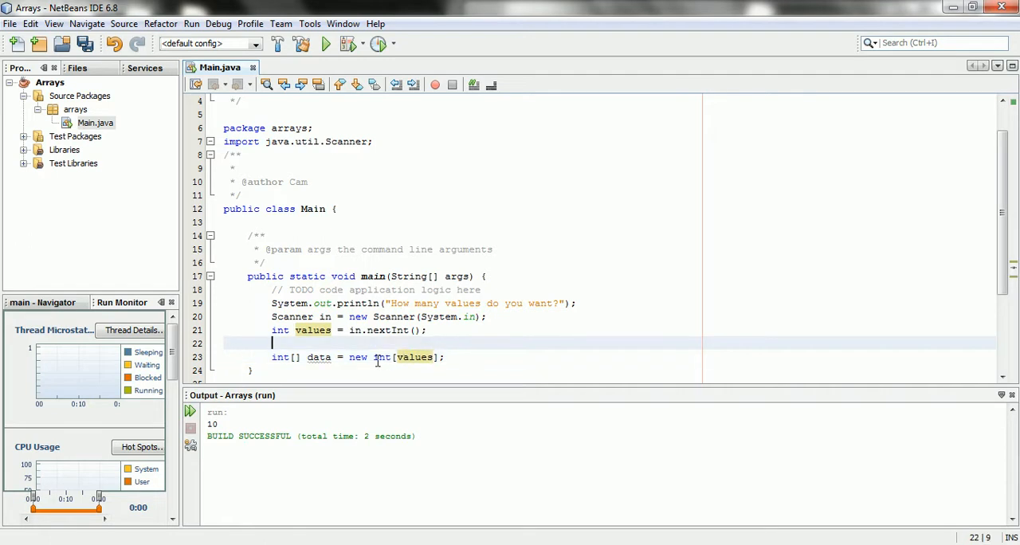
Add trial int value1 and int value declarations, then delete them again.
{"action": "type", "text": "int"}
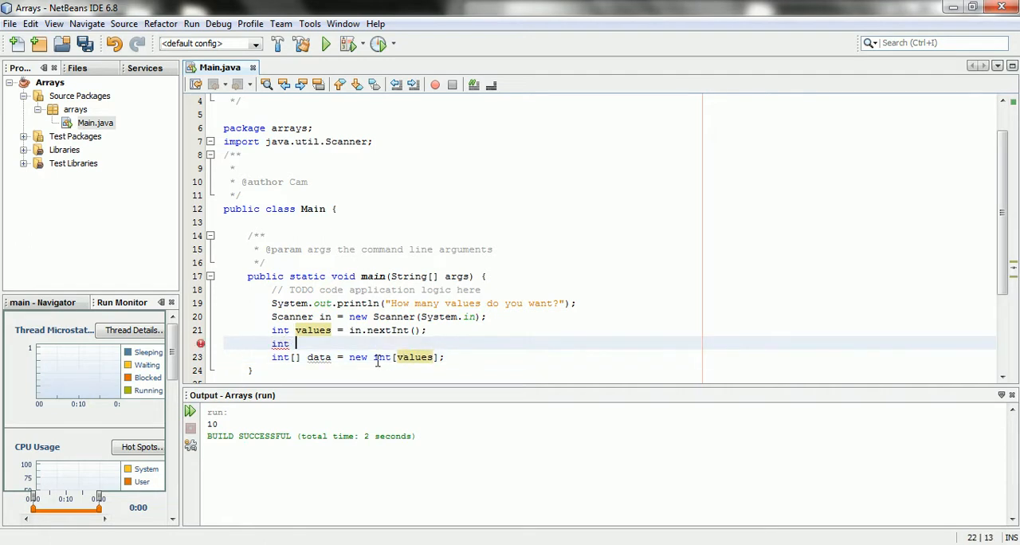
{"action": "type", "text": "value1;"}
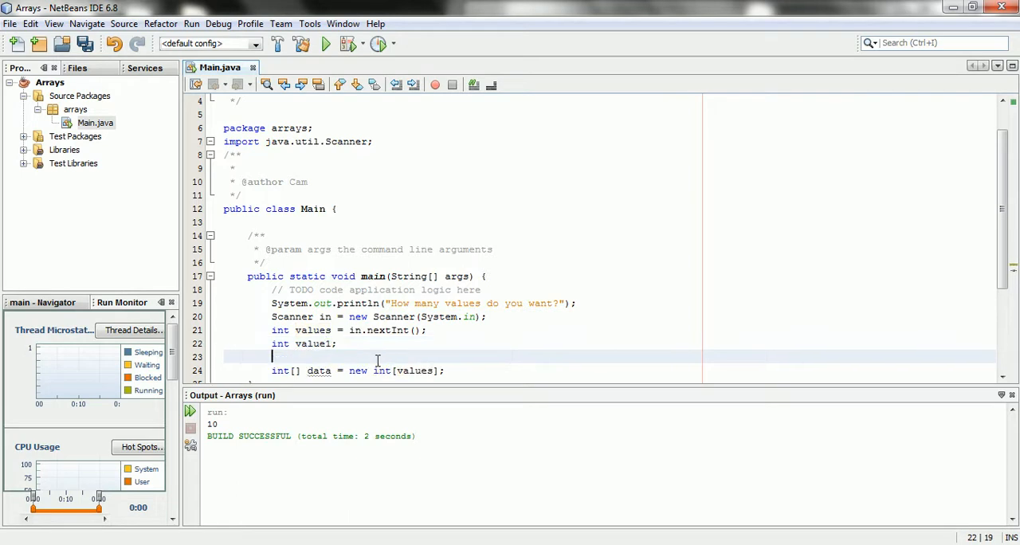
{"action": "type", "text": "int value2;"}
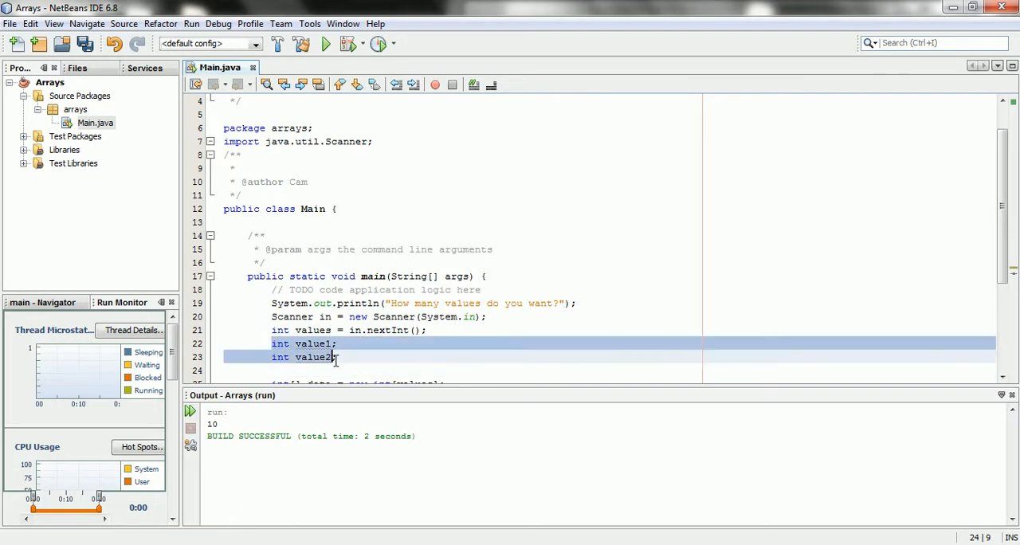
{"action": "key", "text": "Delete"}
{"action": "type", "text": "for( int n "}
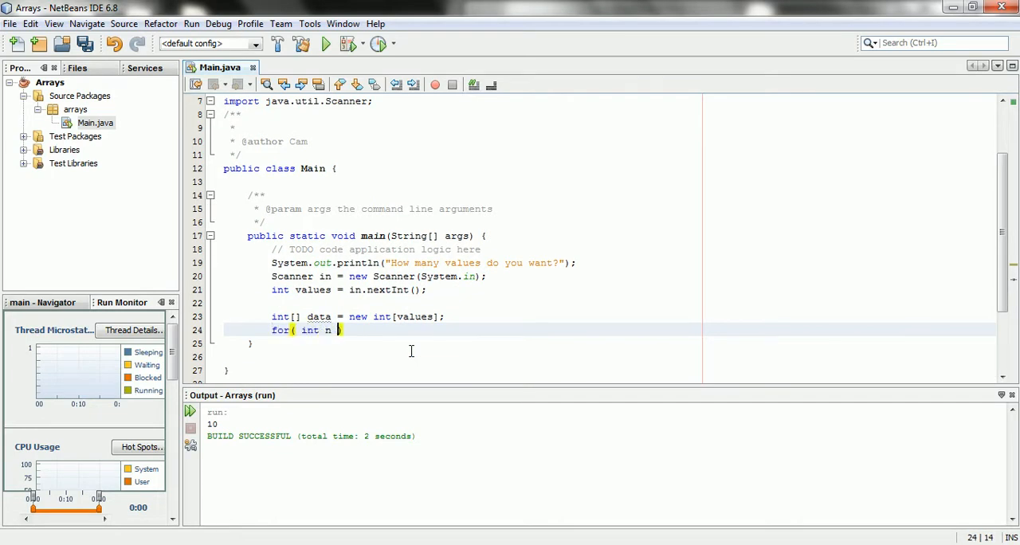
Write the loop header for (int n = 0; n < data.length; n++) with empty braces.
{"action": "type", "text": "= 0; n <"}
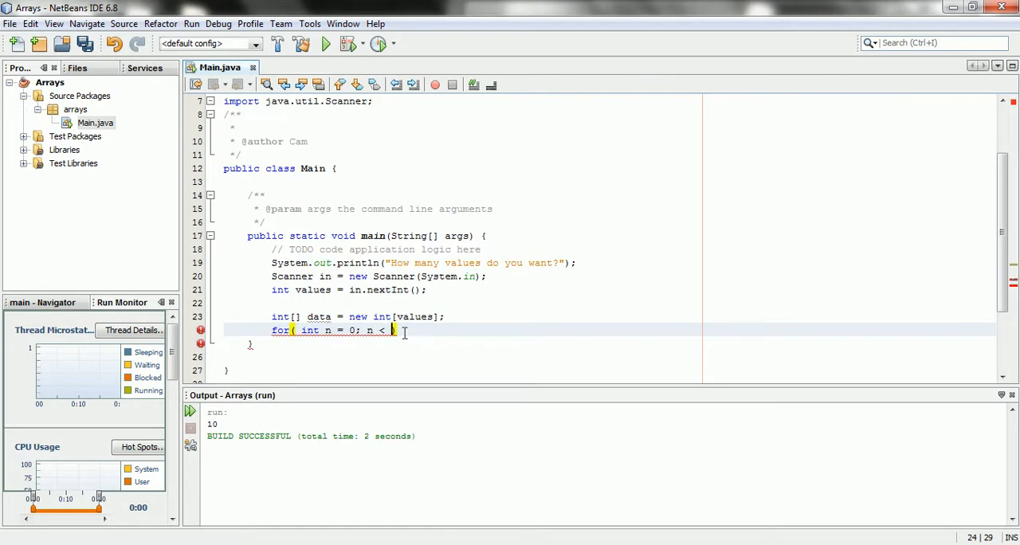
{"action": "type", "text": "data.length"}
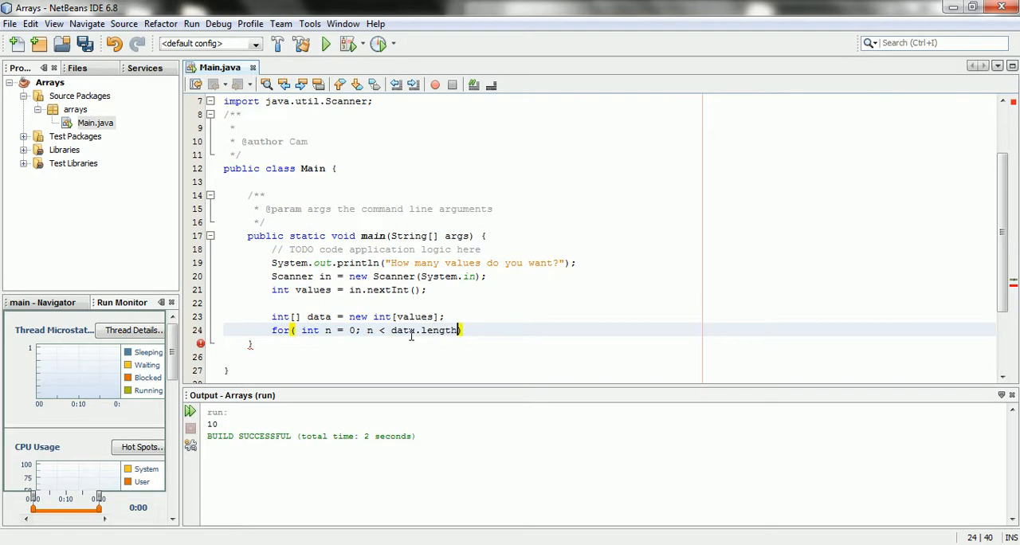
{"action": "type", "text": "; n++"}
{"action": "type", "text": "{"}
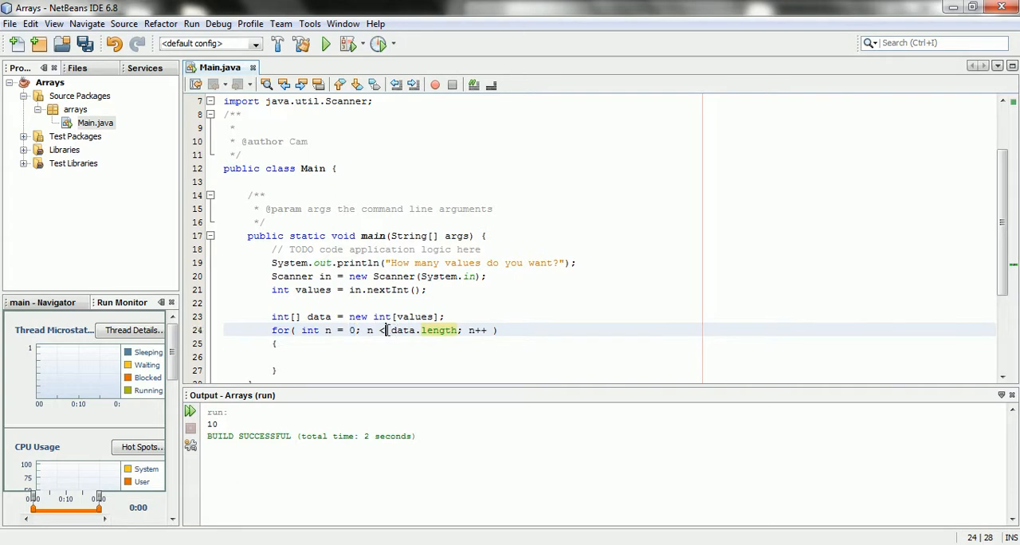
{"action": "type", "text": "="}
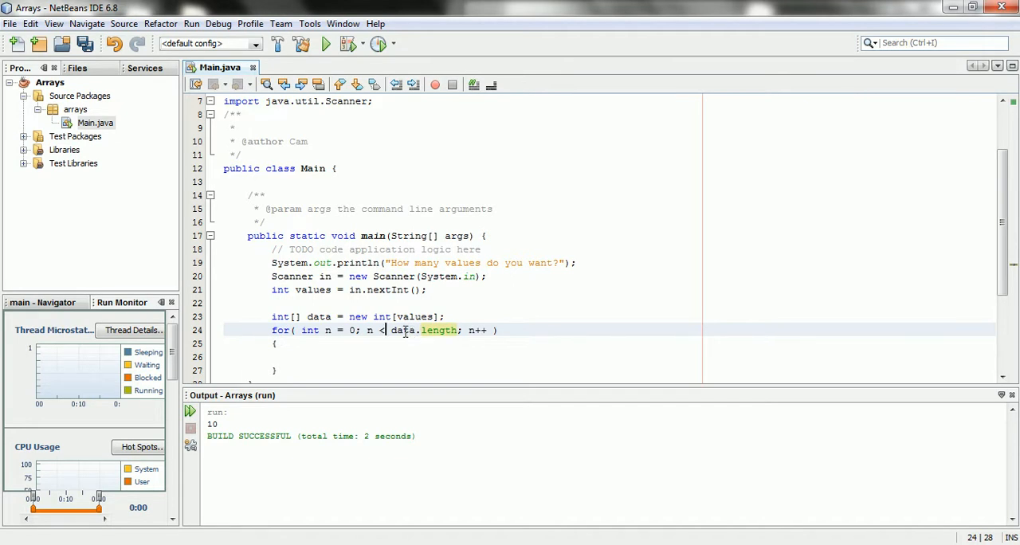
{"action": "scroll", "scroll_direction": "down", "scroll_amount": 3}
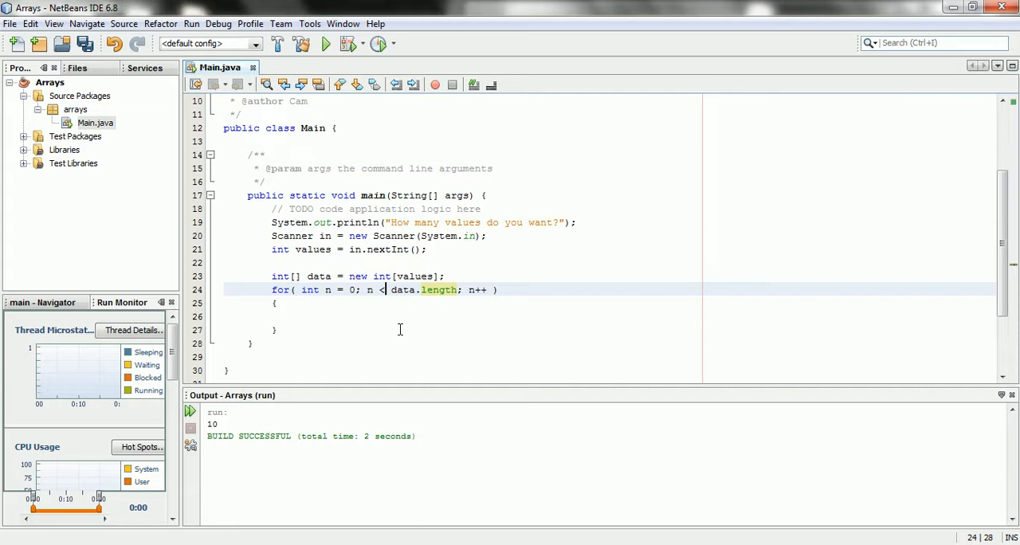
Fill the loop body with data[n] = in.nextInt() using code completion.
{"action": "left_click", "coordinate": [359, 315]}
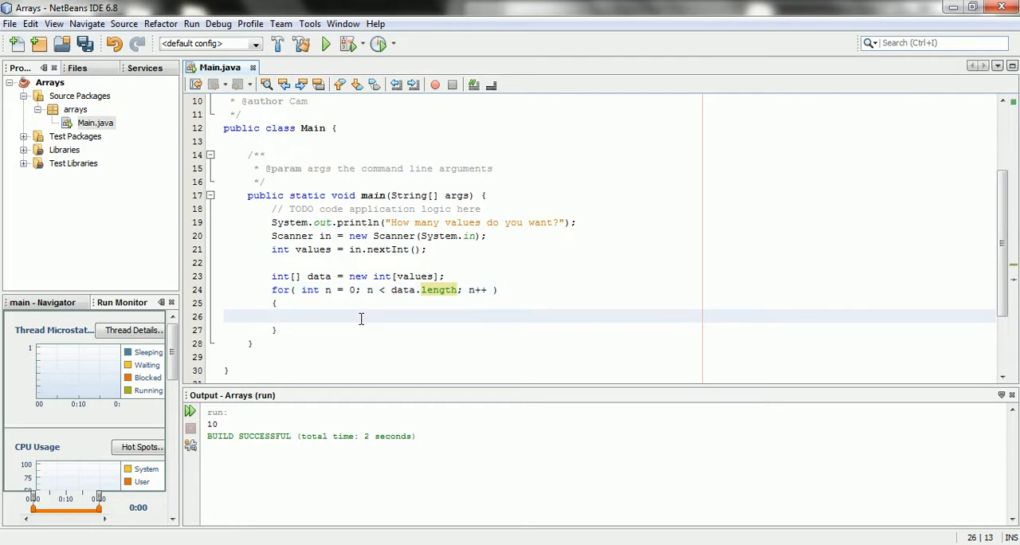
{"action": "type", "text": "data[n] ="}
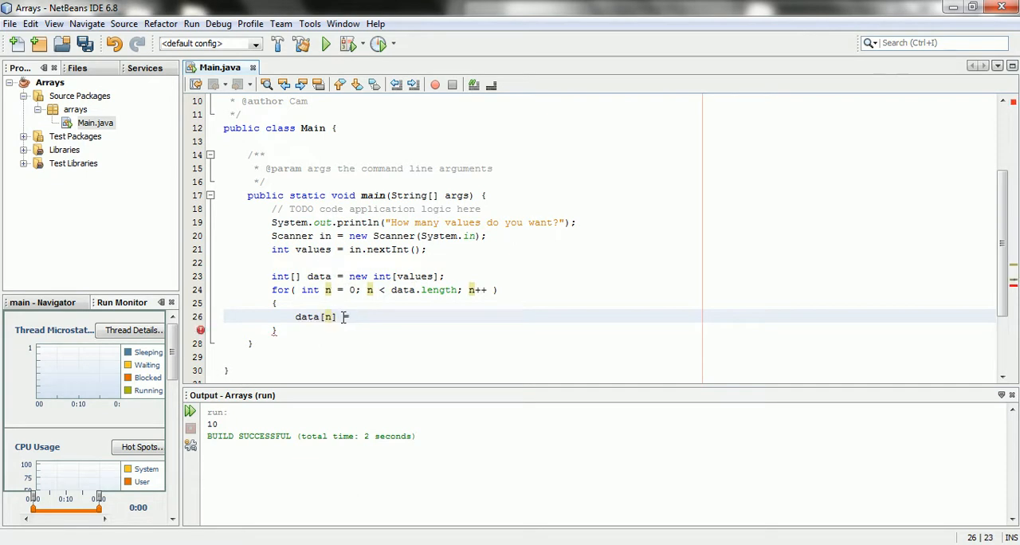
{"action": "type", "text": "in.nextInt();"}
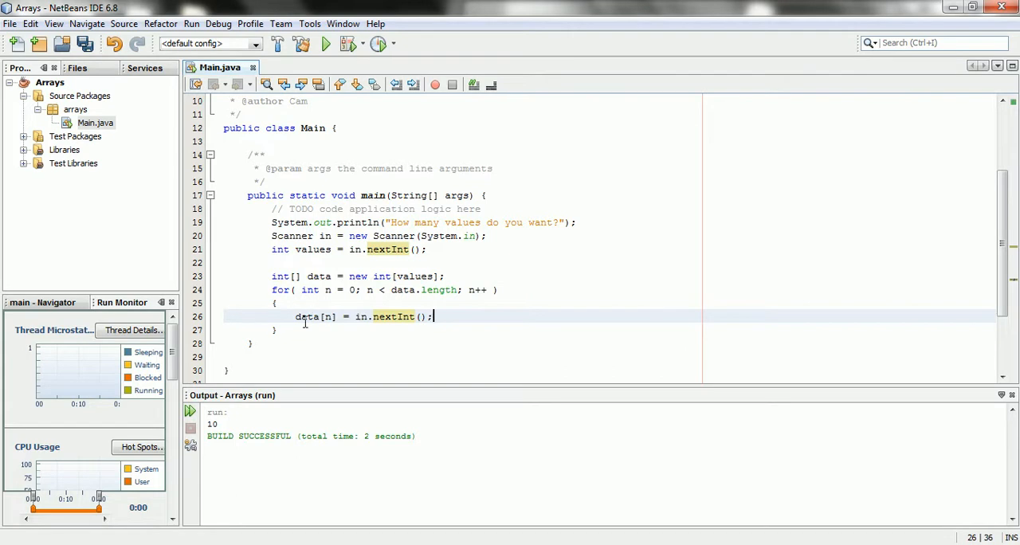
{"action": "left_click", "coordinate": [277, 330]}
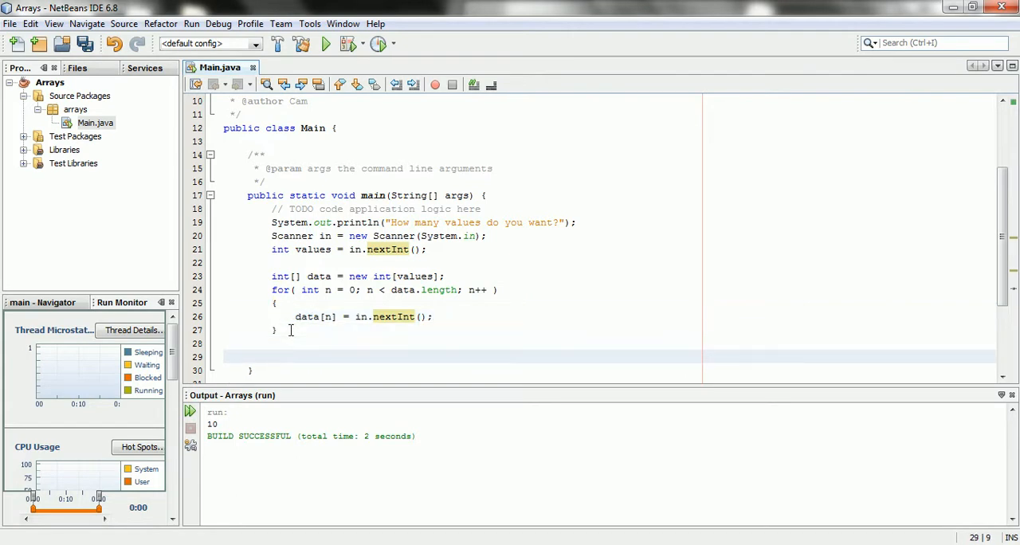
Write a second loop for (int k = 0; k < data.length; k++) and declare int sum = 0.
{"action": "type", "text": "f"}
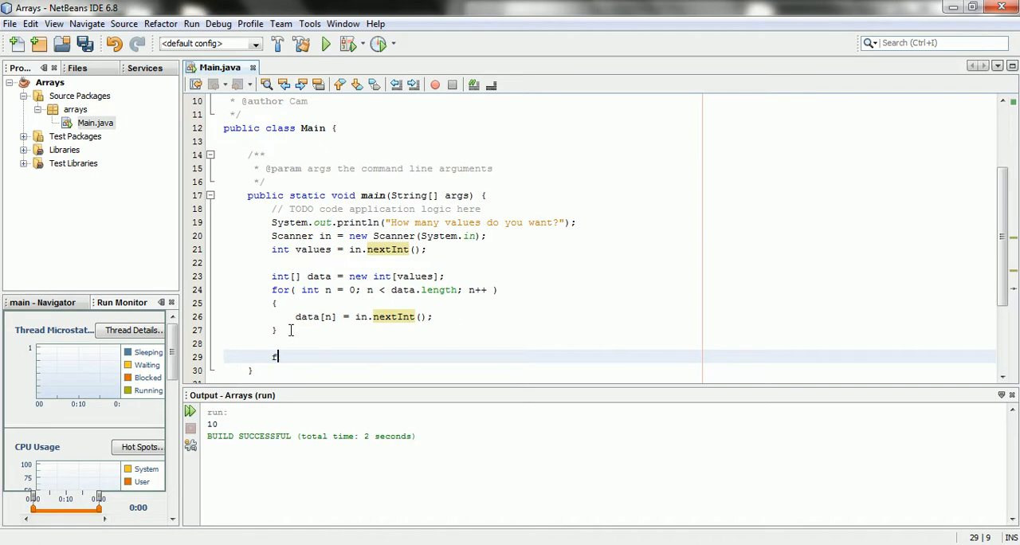
{"action": "type", "text": "for ( int )"}
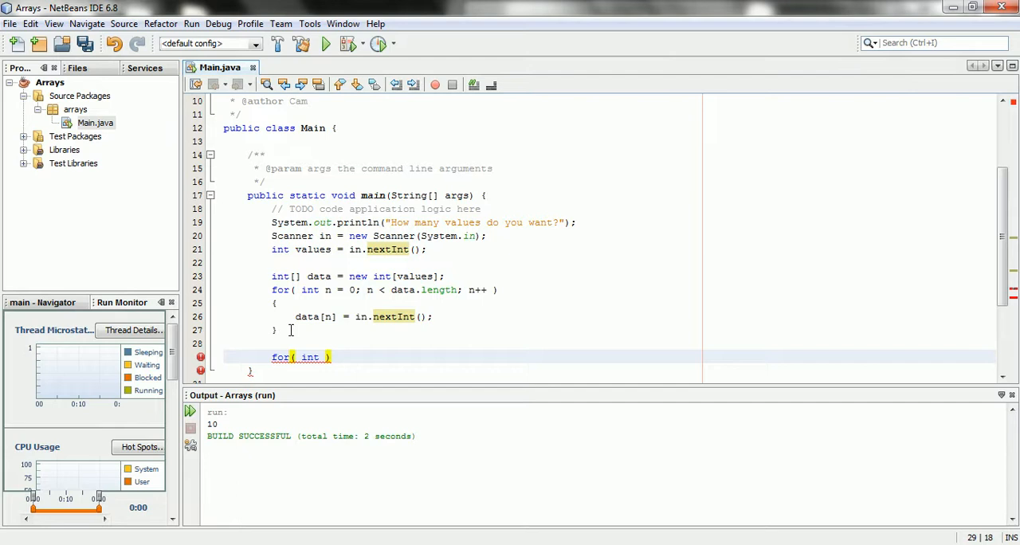
{"action": "type", "text": "k = 0; k <"}
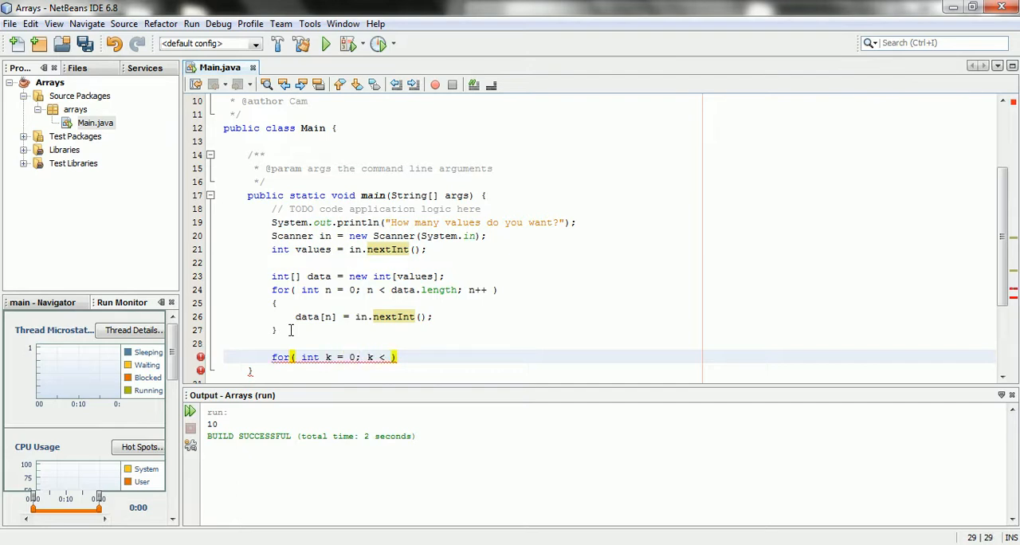
{"action": "type", "text": "data.length; k++"}
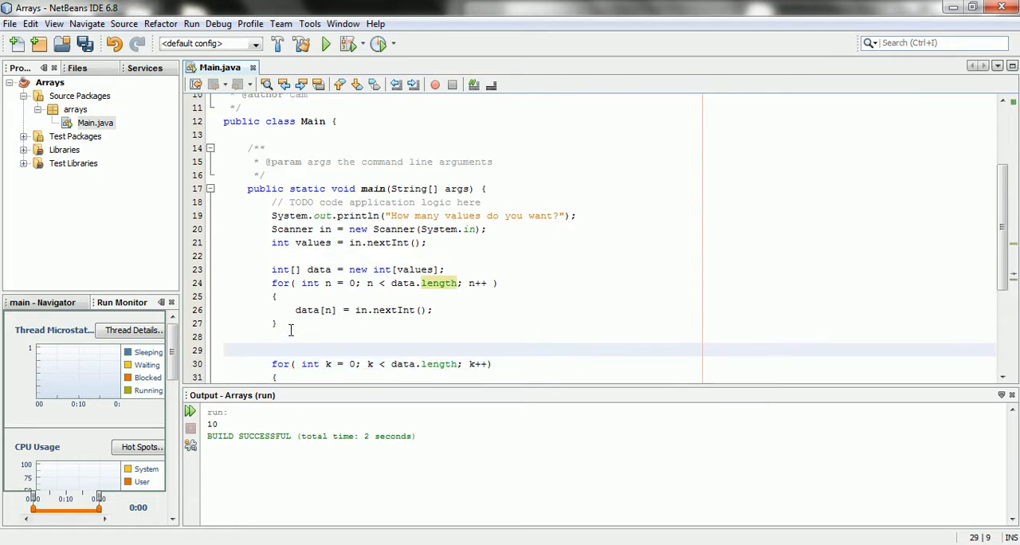
{"action": "type", "text": "int sum = 0;"}
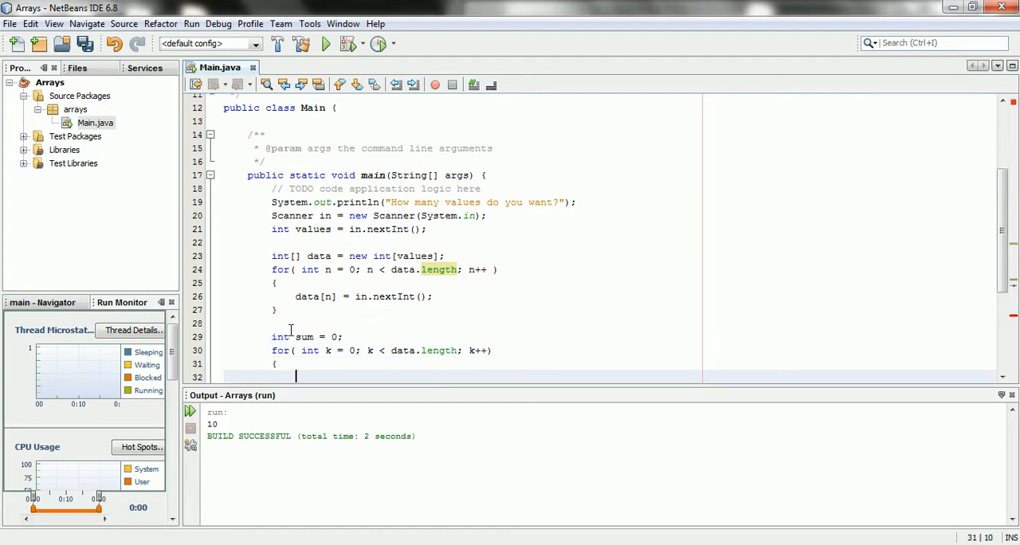
Add sum += data[k] inside the second loop and close its brace.
{"action": "type", "text": "data[]"}
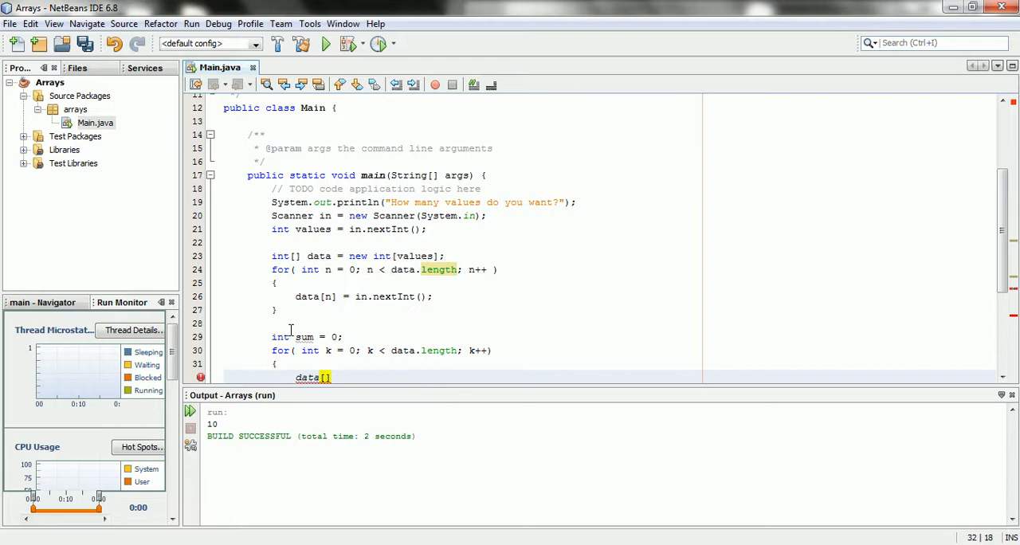
{"action": "type", "text": "k"}
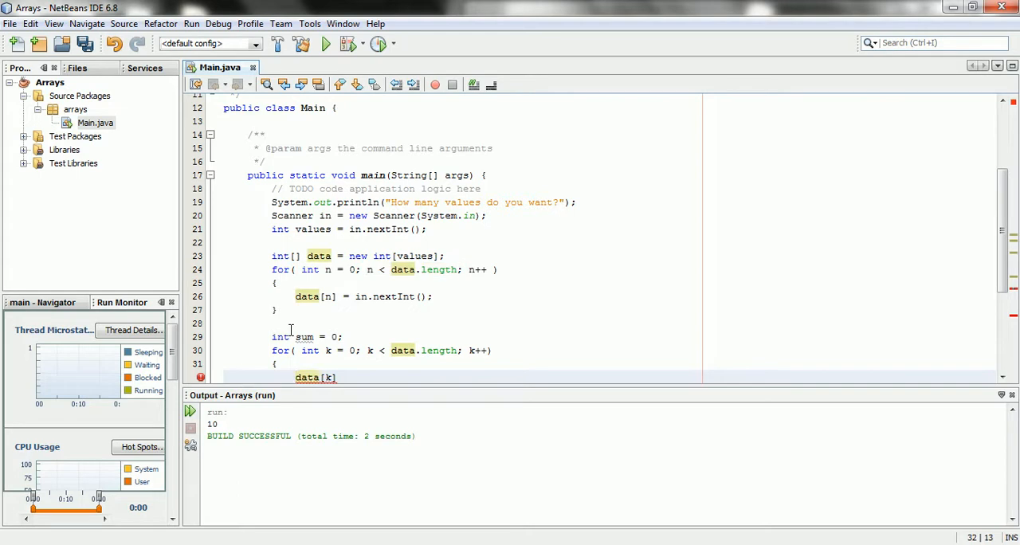
{"action": "type", "text": "sum +="}
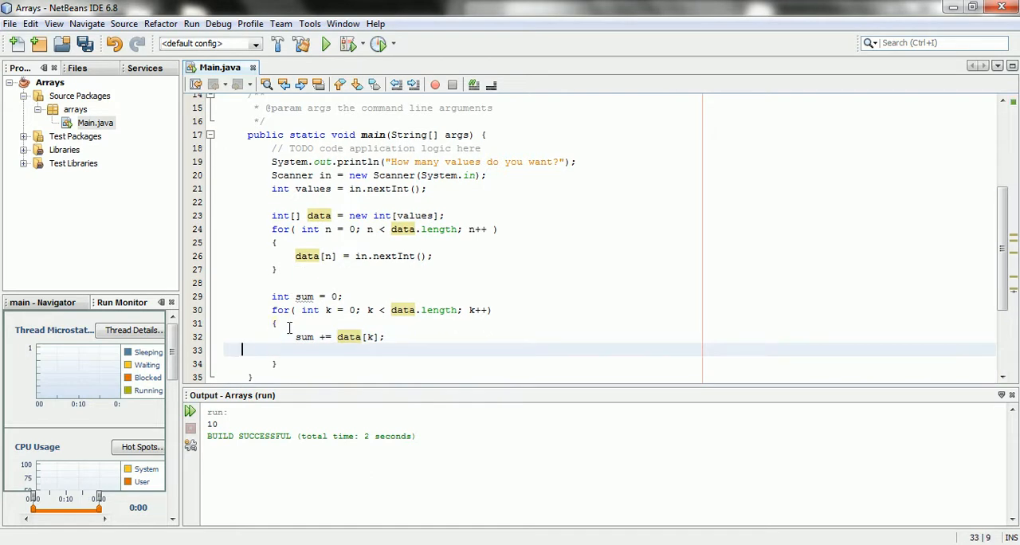
{"action": "type", "text": "}"}
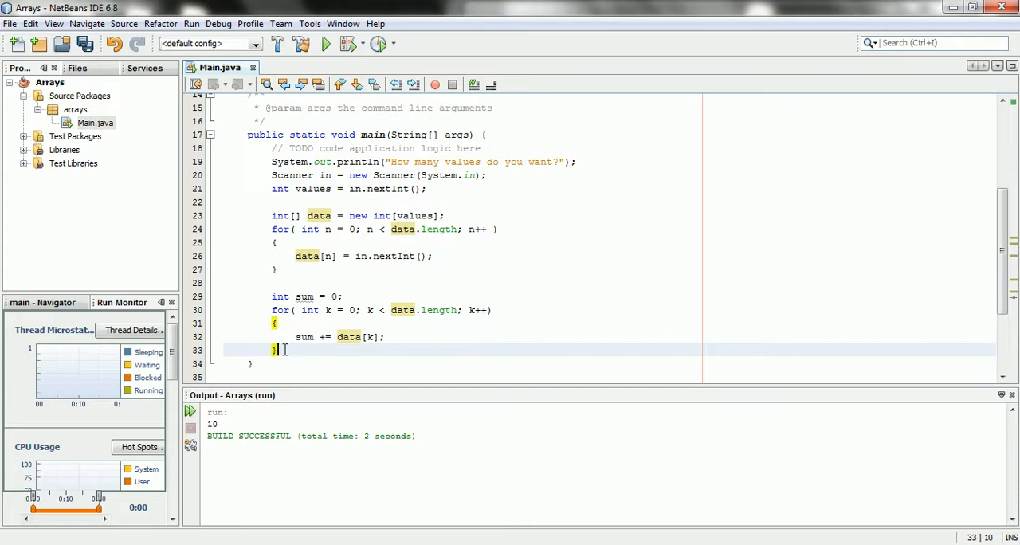
Print "Average value is: " + (sum/values), correcting the divisor from k to values.
{"action": "type", "text": "System"}
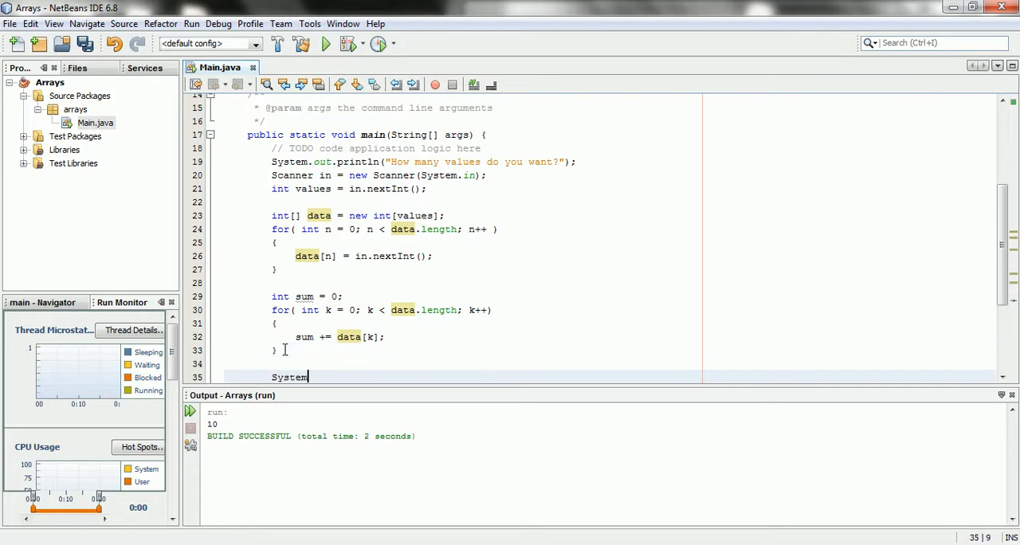
{"action": "type", "text": ".out.prin"}
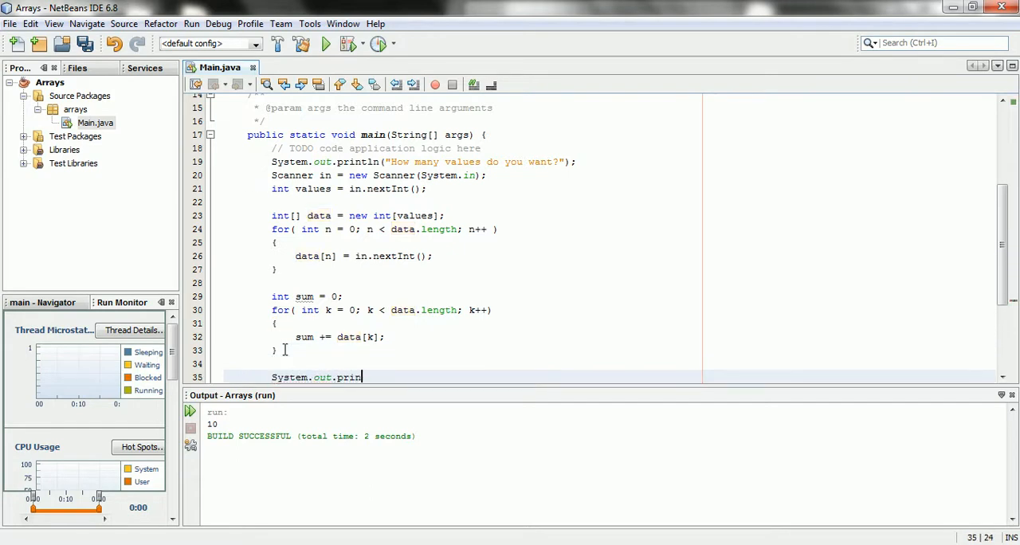
{"action": "type", "text": "tln()"}
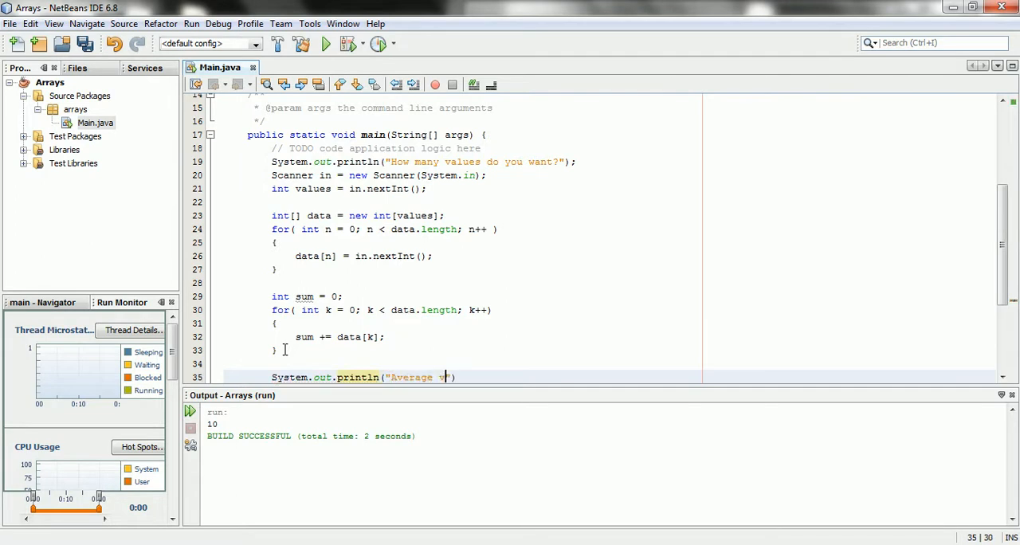
{"action": "type", "text": "alue is:"}
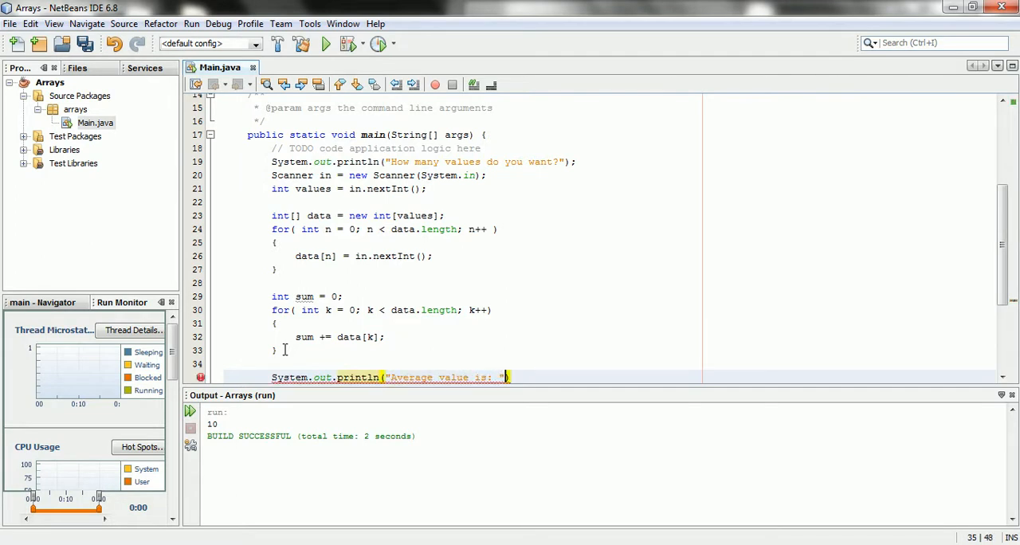
{"action": "type", "text": "+(sum)"}
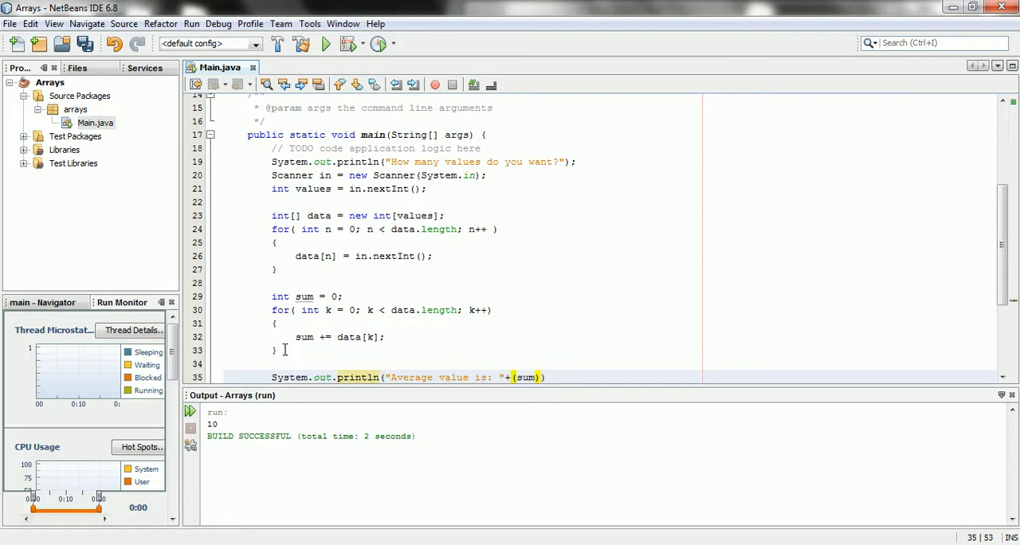
{"action": "type", "text": "/k"}
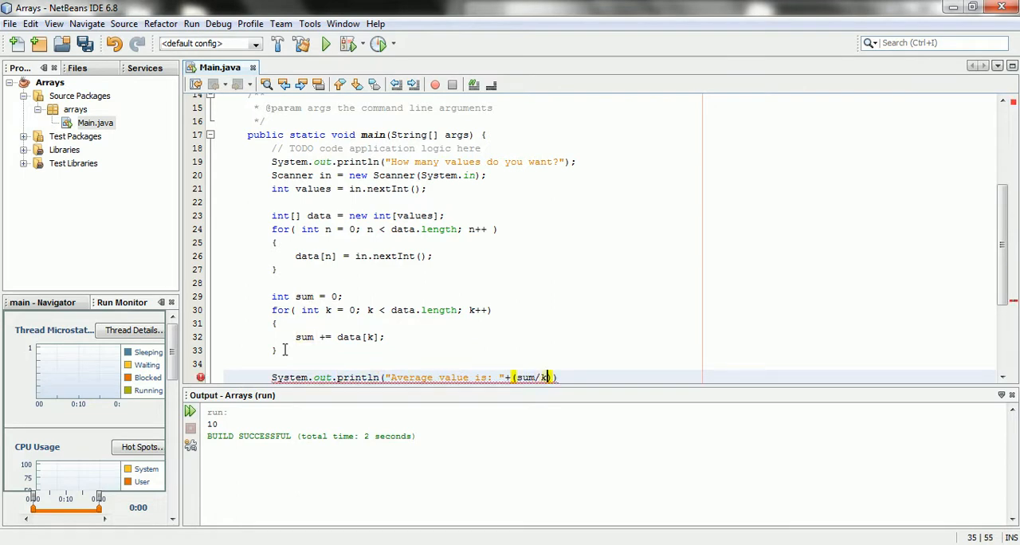
{"action": "key", "text": "Backspace"}
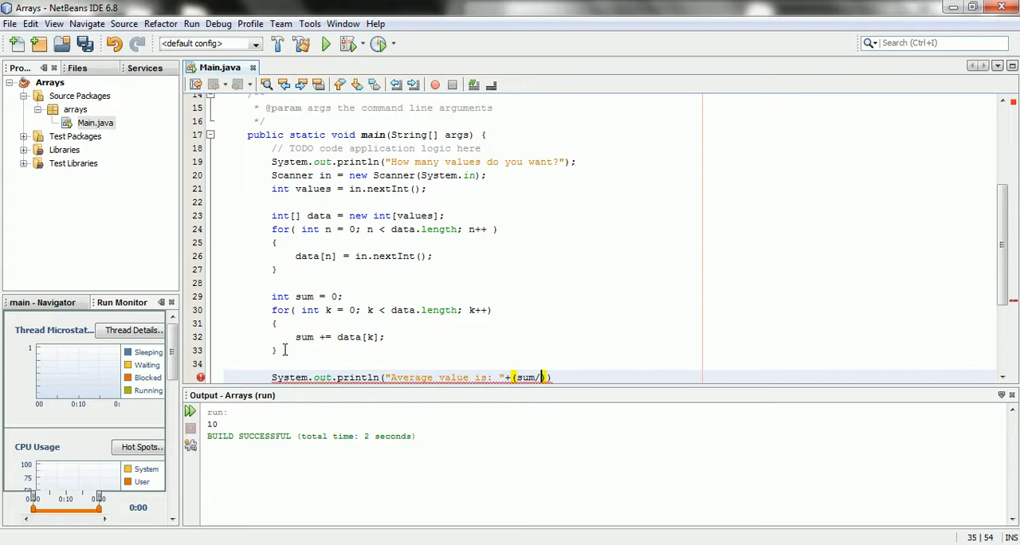
{"action": "type", "text": "values)"}
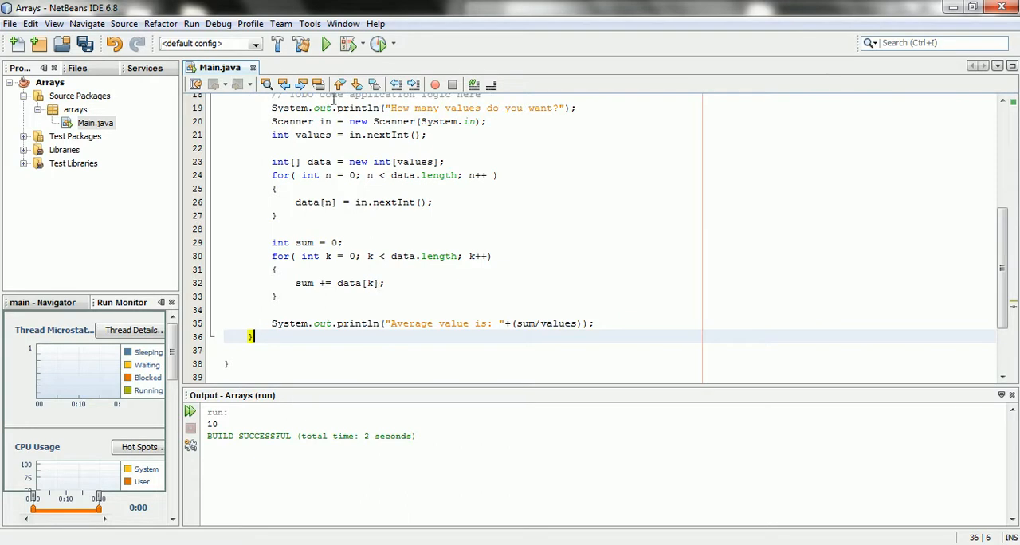
Run the program and answer its prompt with count 5, then 8 as the first value.
{"action": "left_click", "coordinate": [325, 45]}
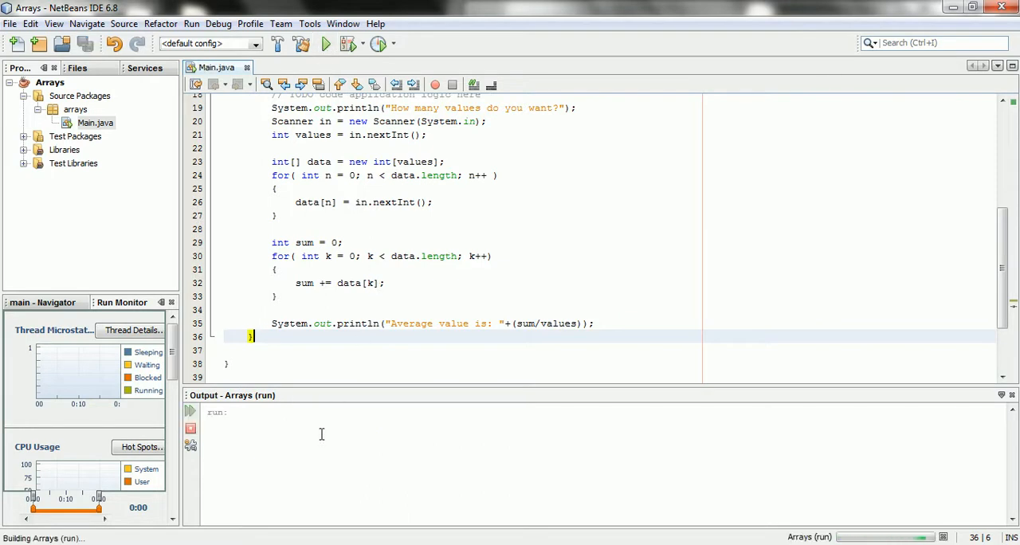
{"action": "left_click", "coordinate": [325, 45]}
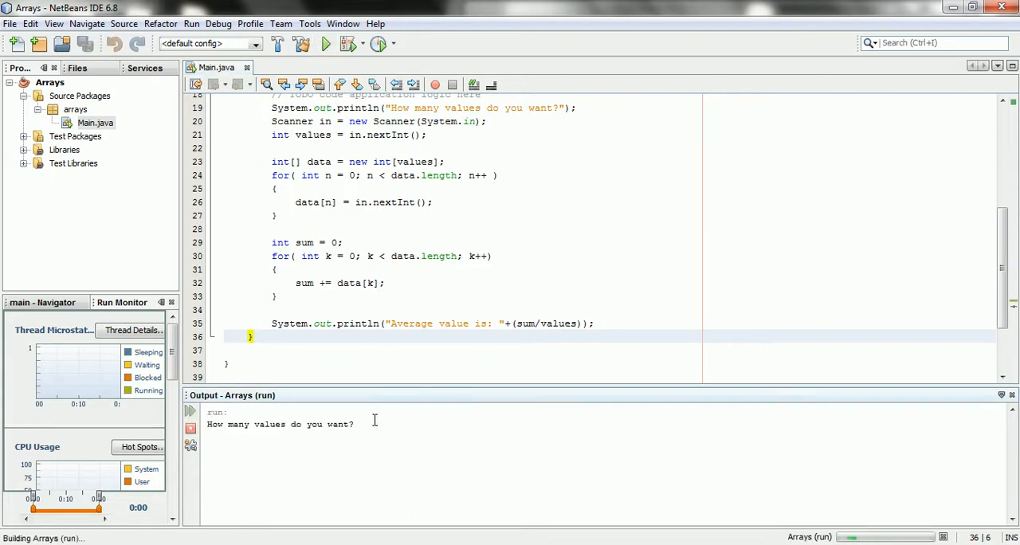
{"action": "type", "text": "5"}
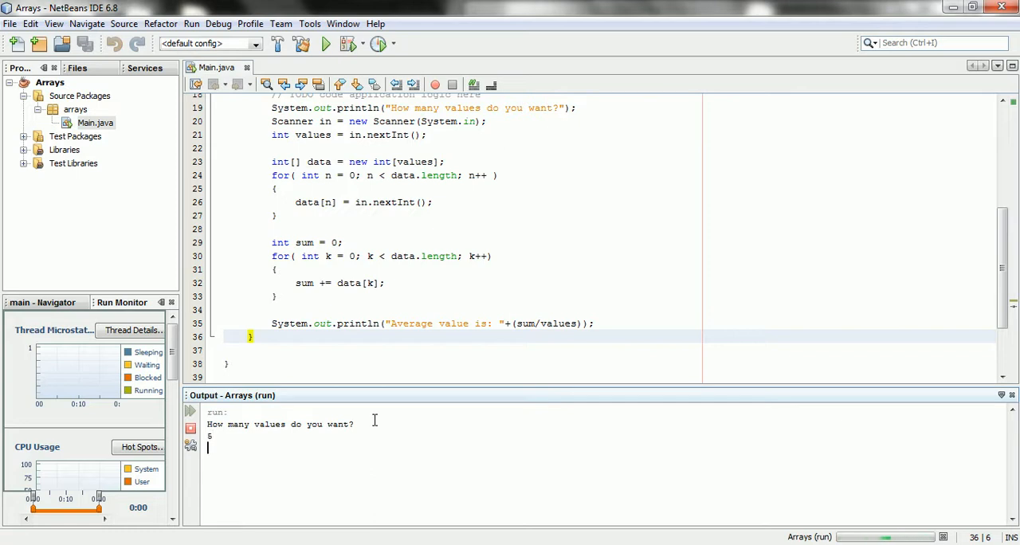
{"action": "type", "text": "8"}
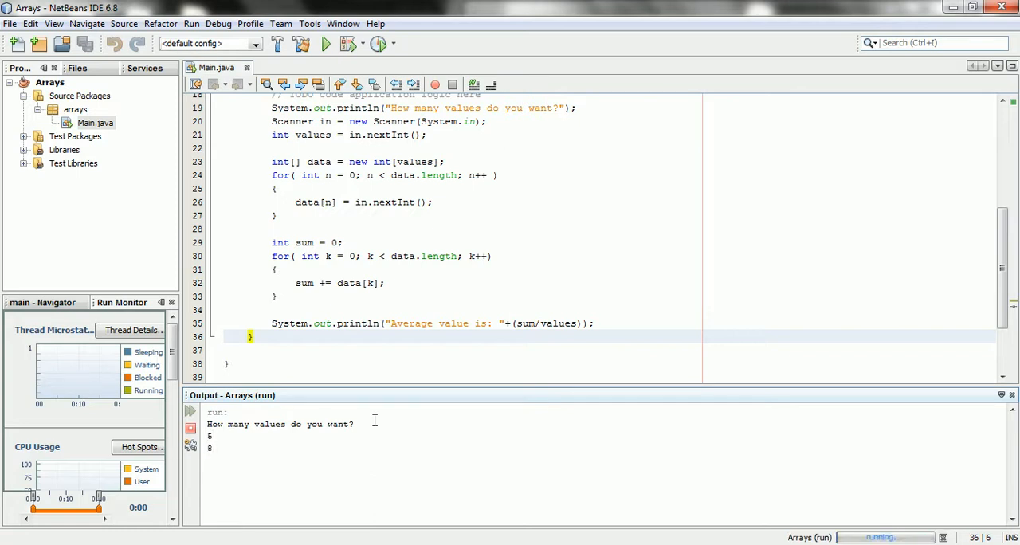